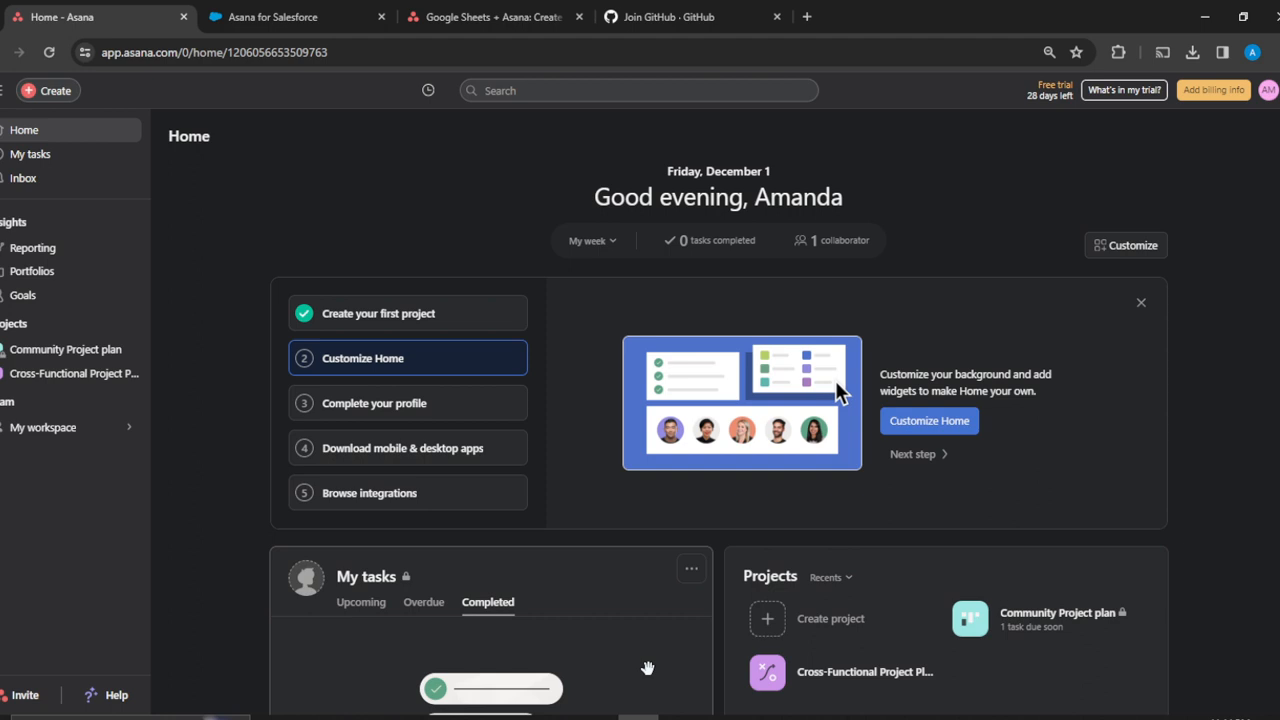
pyautogui.moveTo(84, 127)
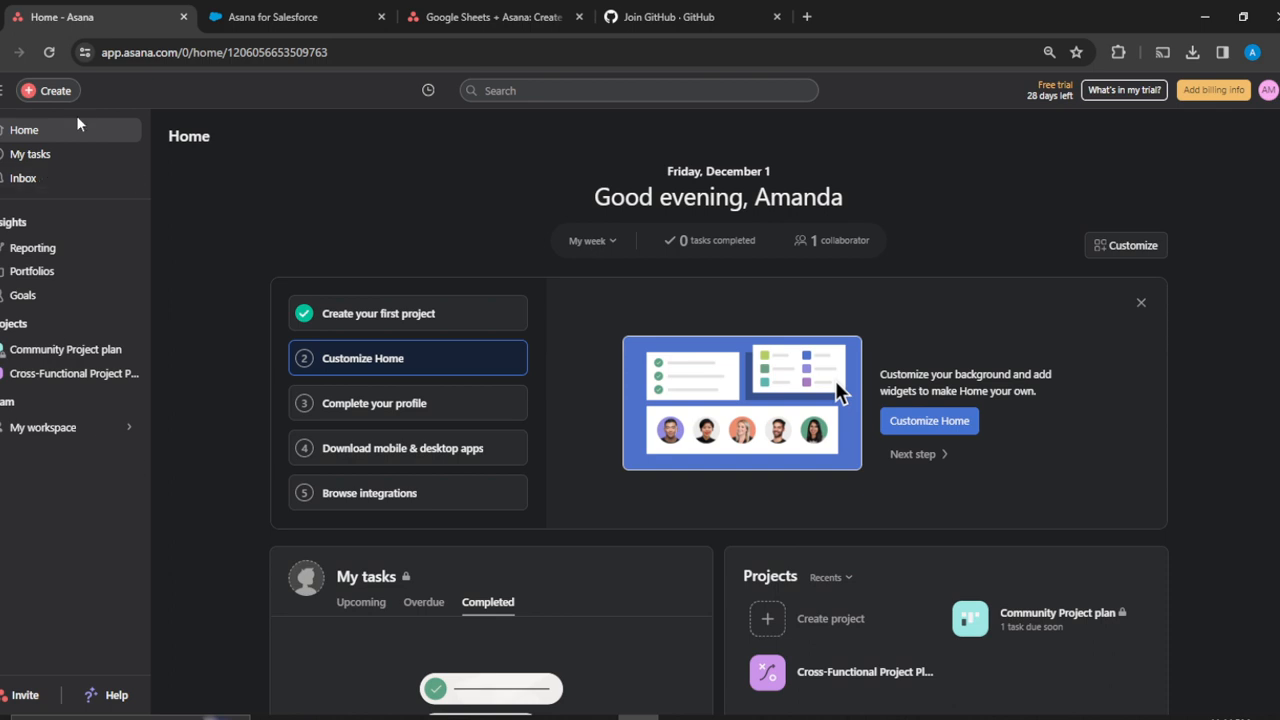
pyautogui.moveTo(30, 362)
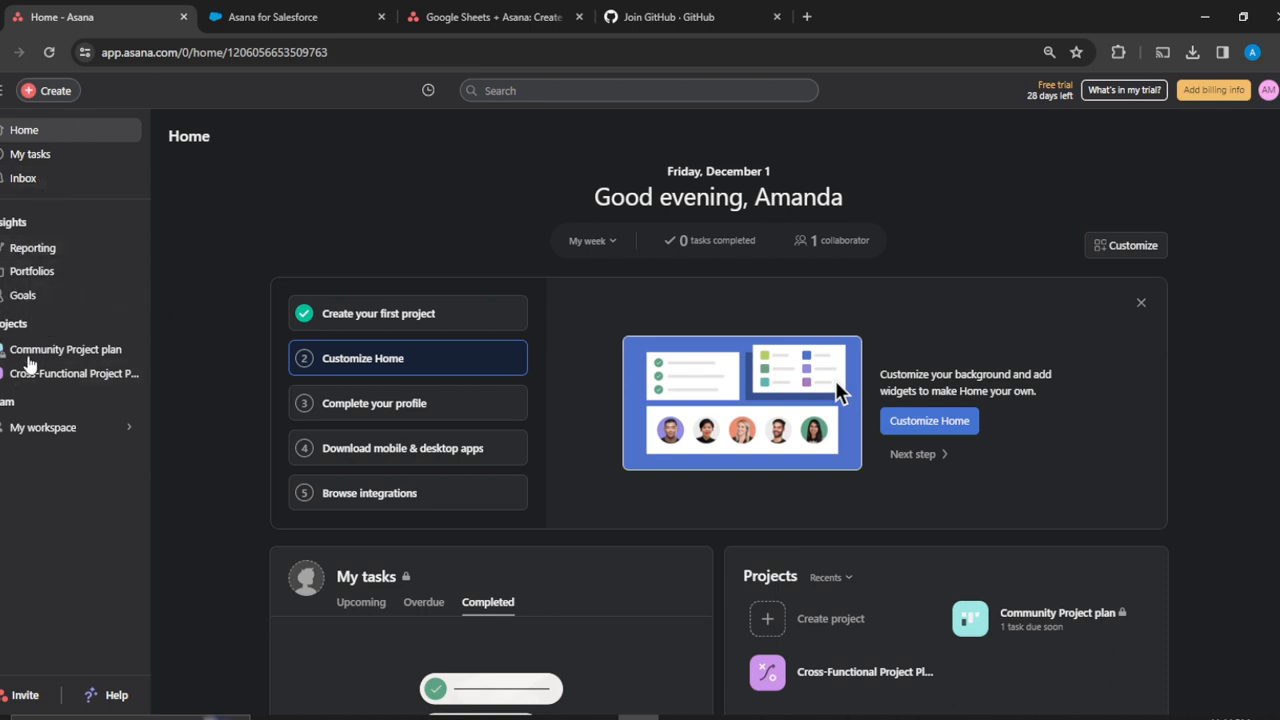
# - Open the Community Project plan project from the Projects sidebar
pyautogui.click(67, 349)
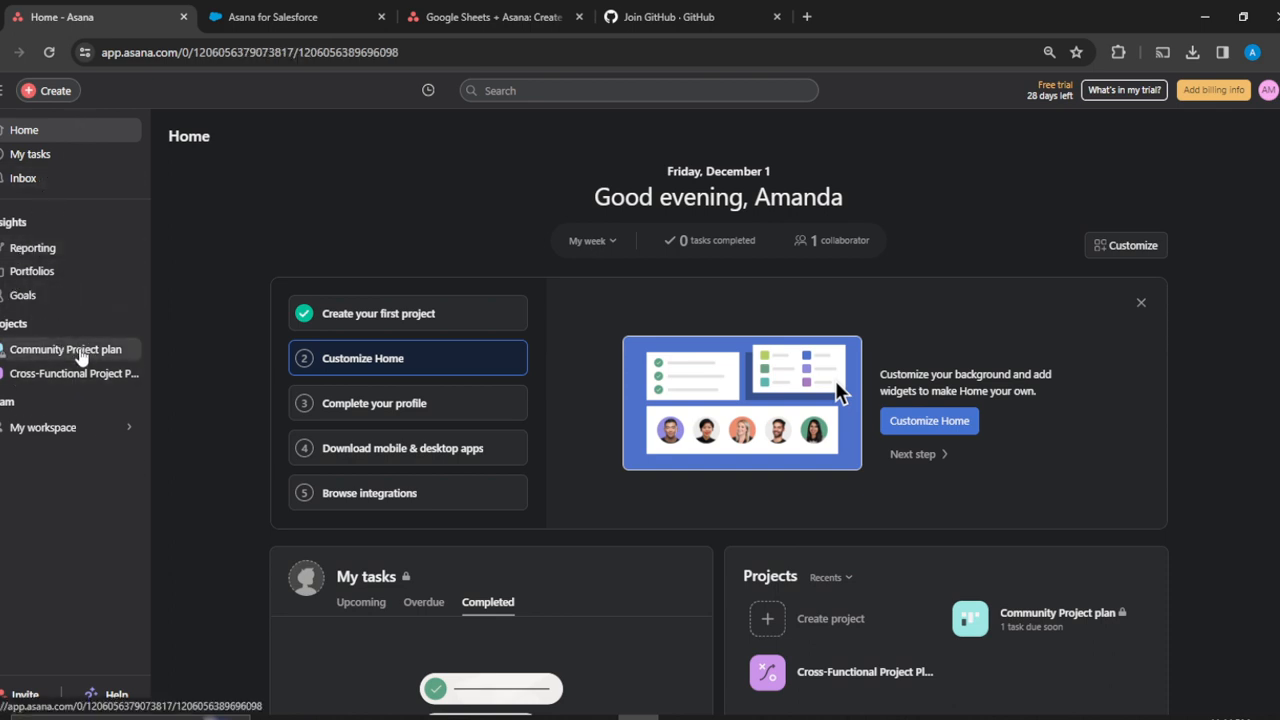
pyautogui.click(65, 349)
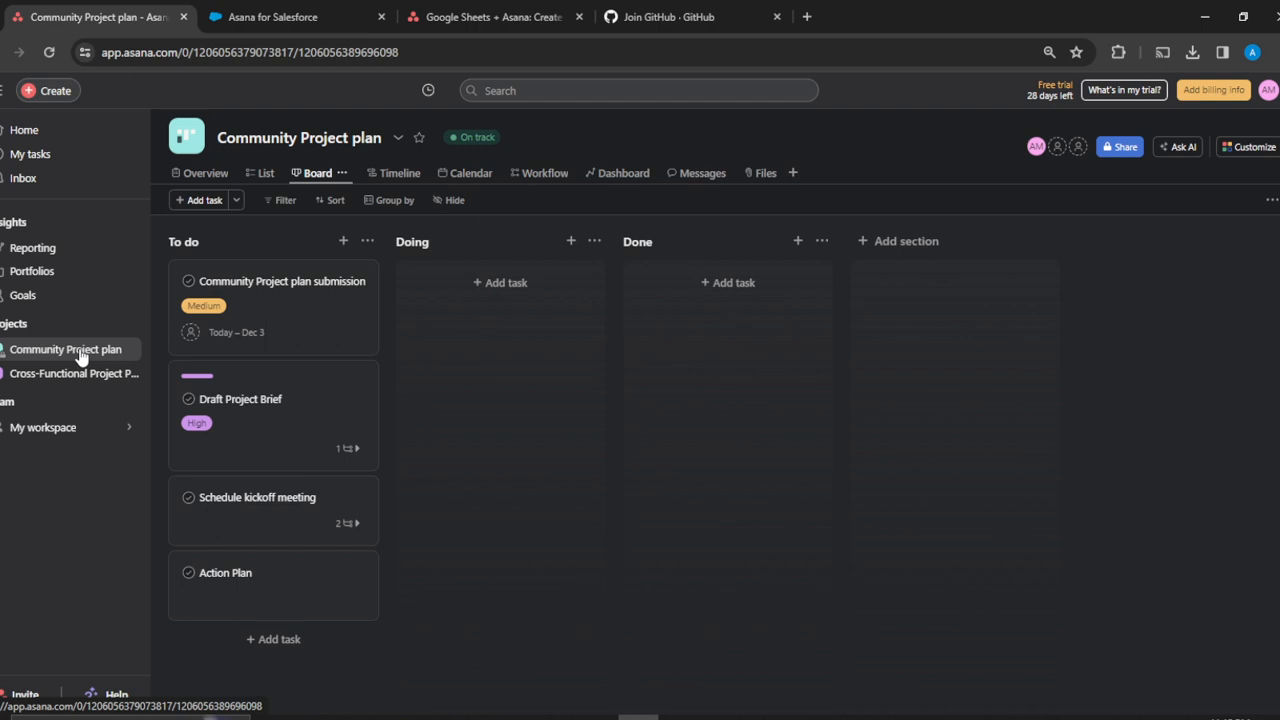
pyautogui.moveTo(466, 455)
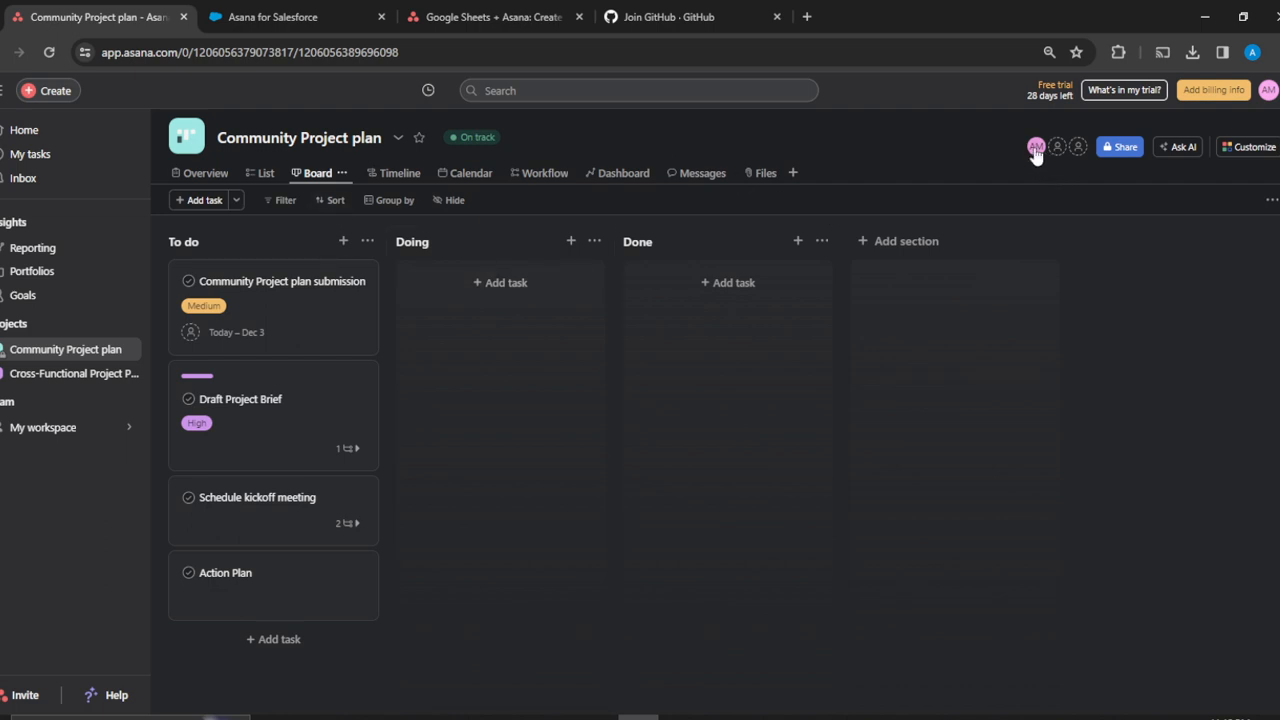
# - Open the project's share dialog and pick the suggested guest email for 'asu'
pyautogui.click(1119, 146)
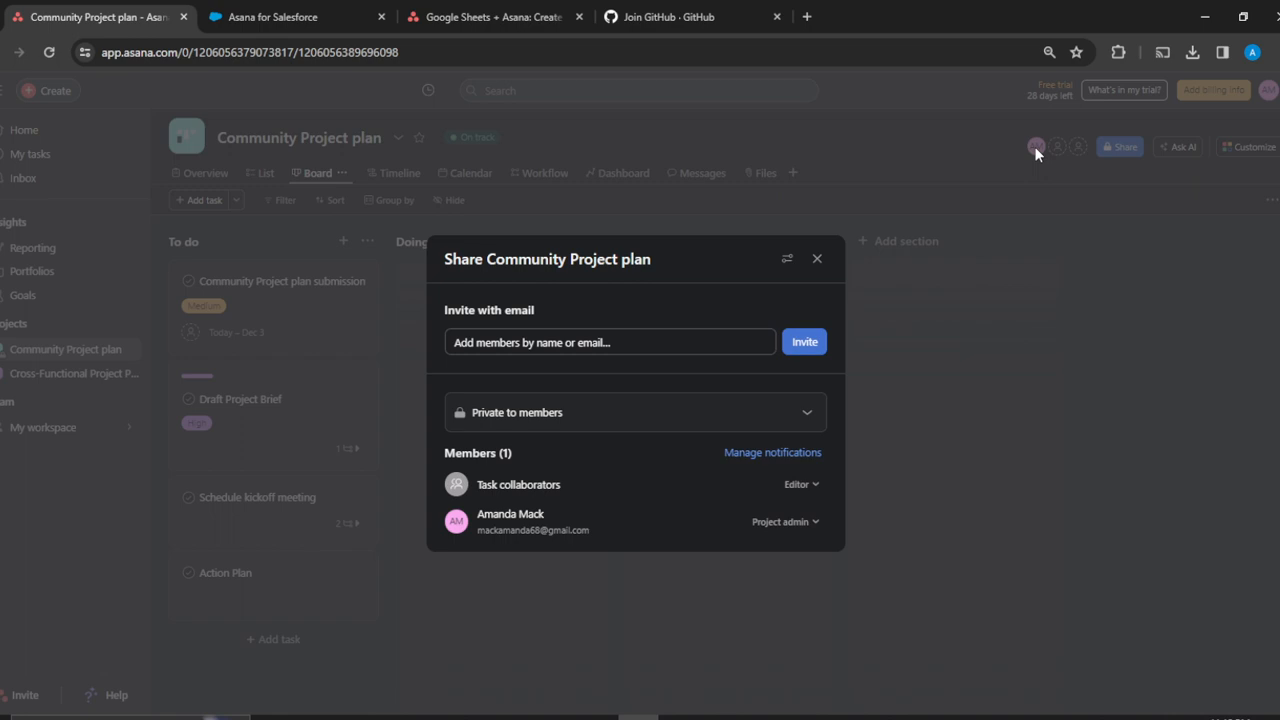
pyautogui.moveTo(530, 343)
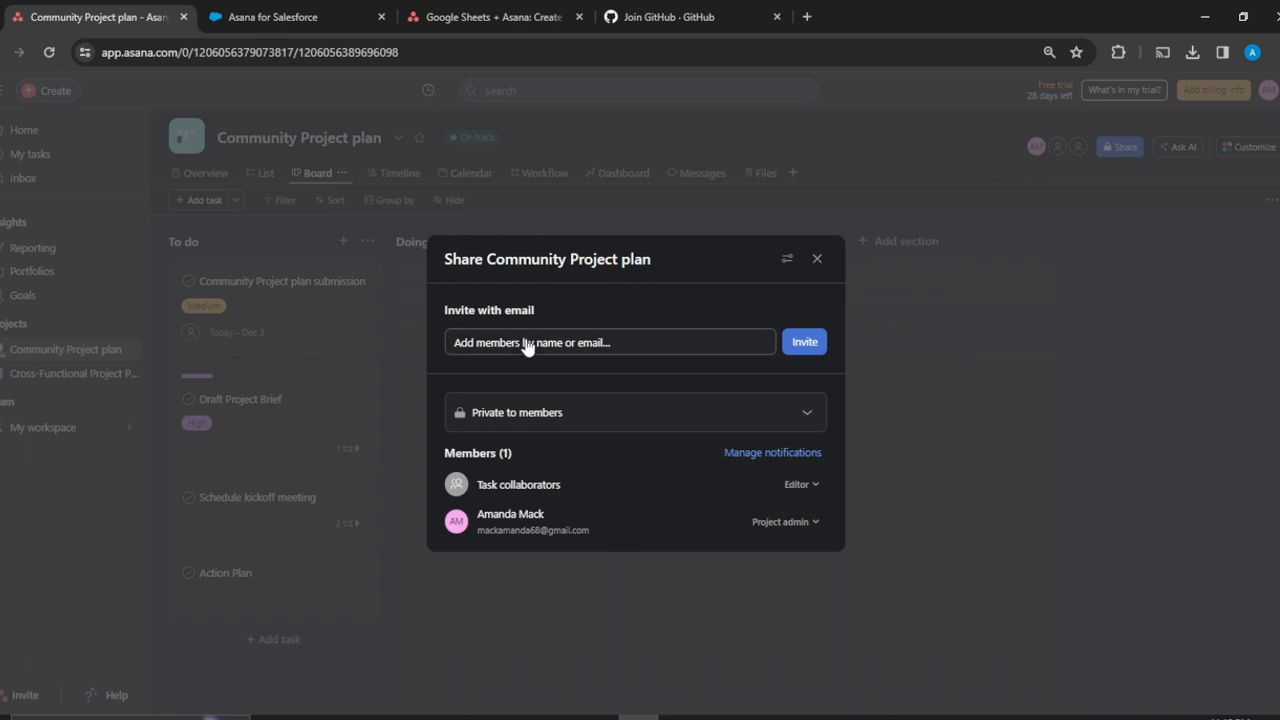
pyautogui.moveTo(606, 347)
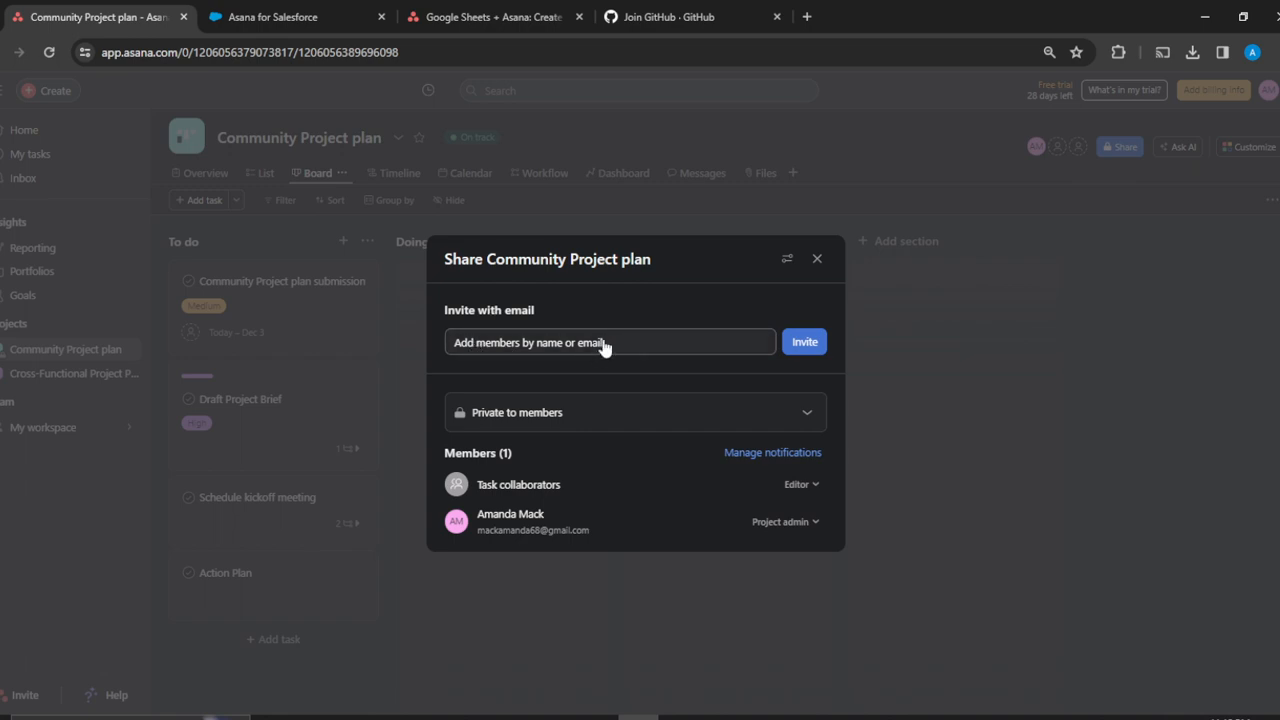
pyautogui.click(608, 341)
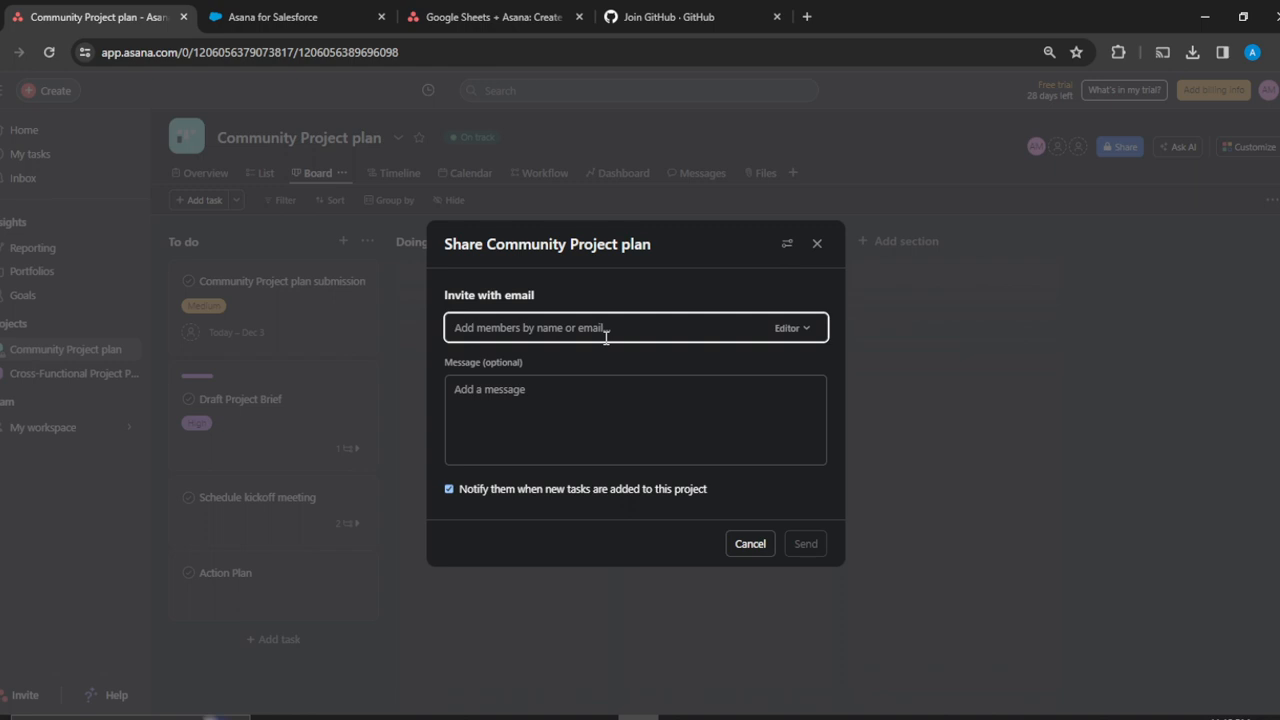
pyautogui.write('asu')
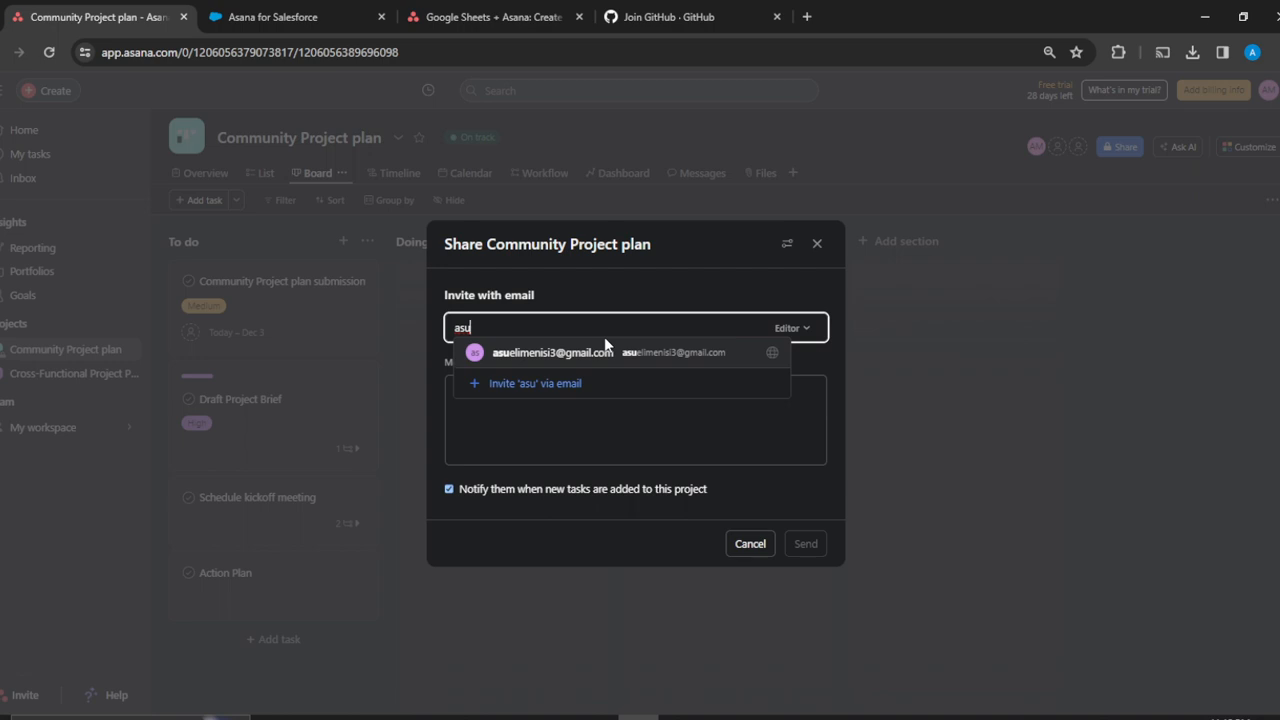
pyautogui.click(552, 352)
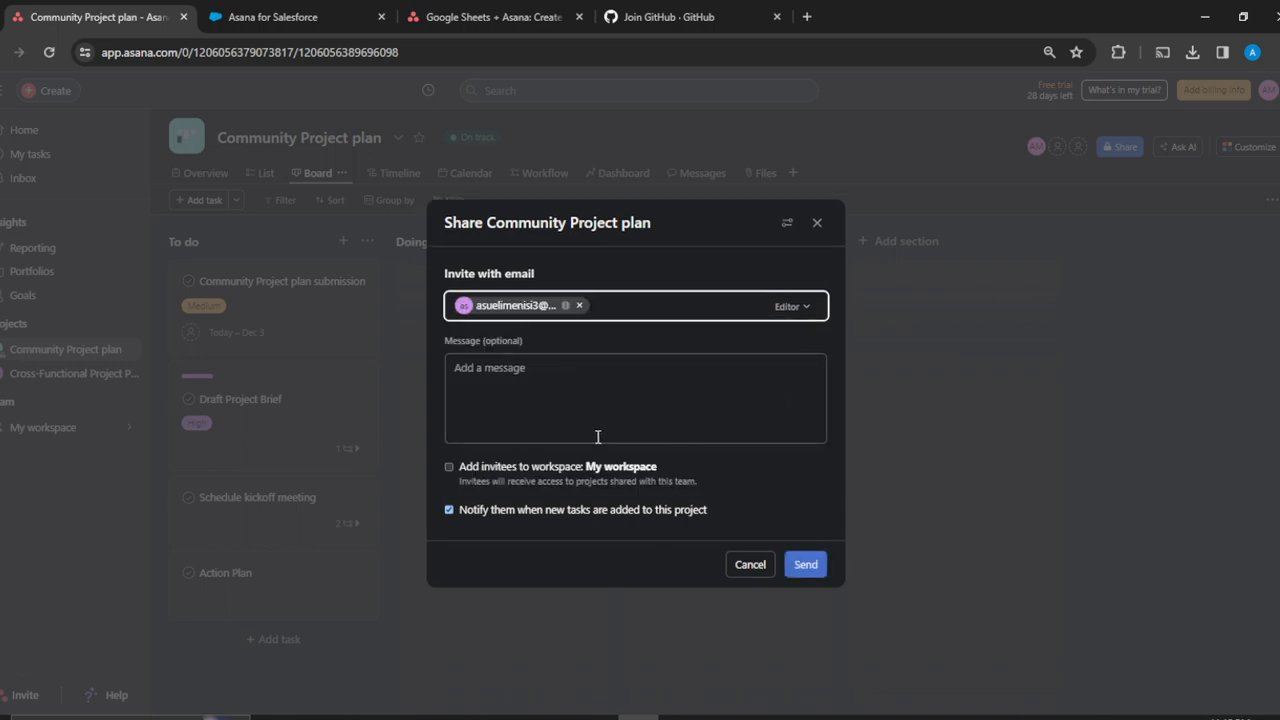
# - Tick Add invitees to workspace and send the Editor invitation
pyautogui.click(448, 466)
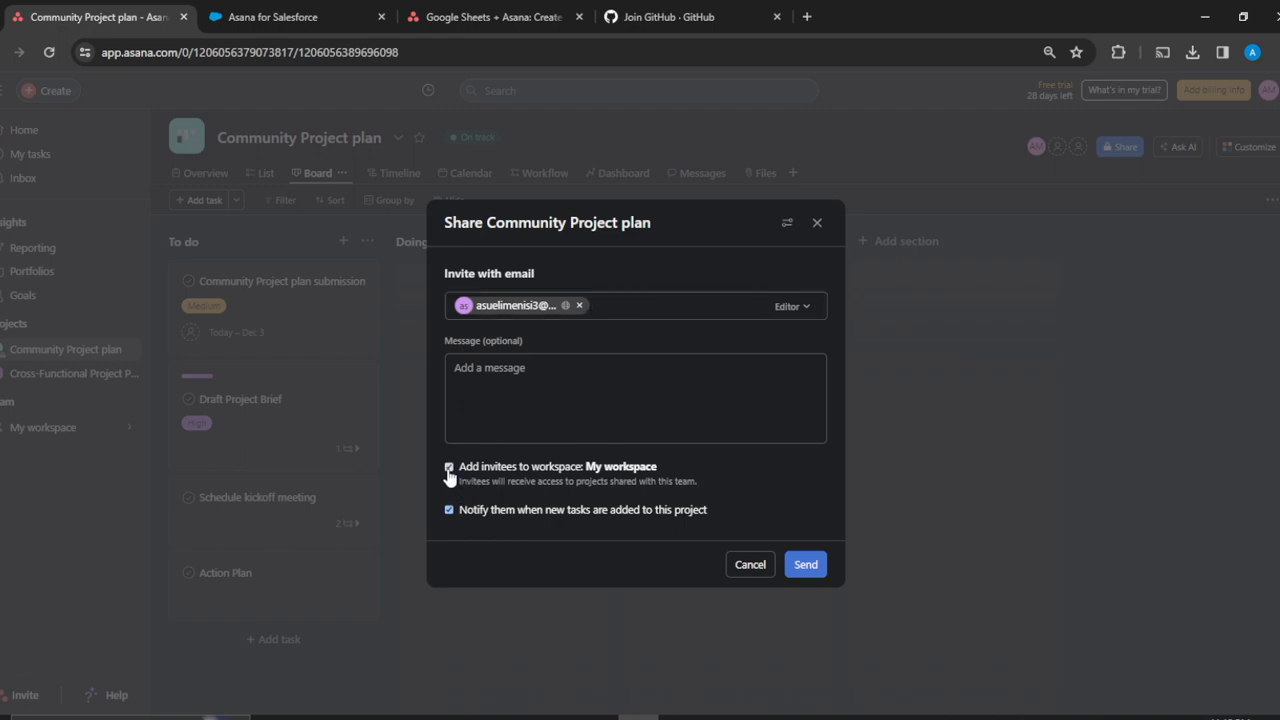
pyautogui.click(448, 466)
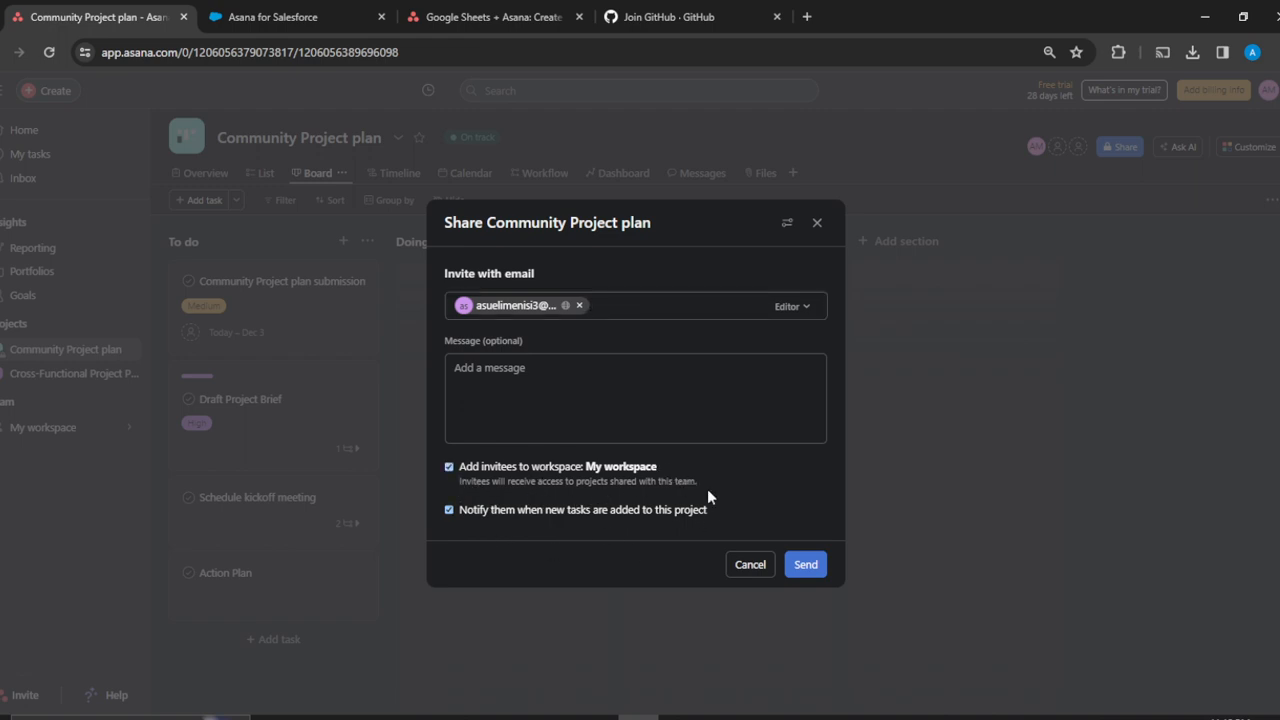
pyautogui.moveTo(805, 564)
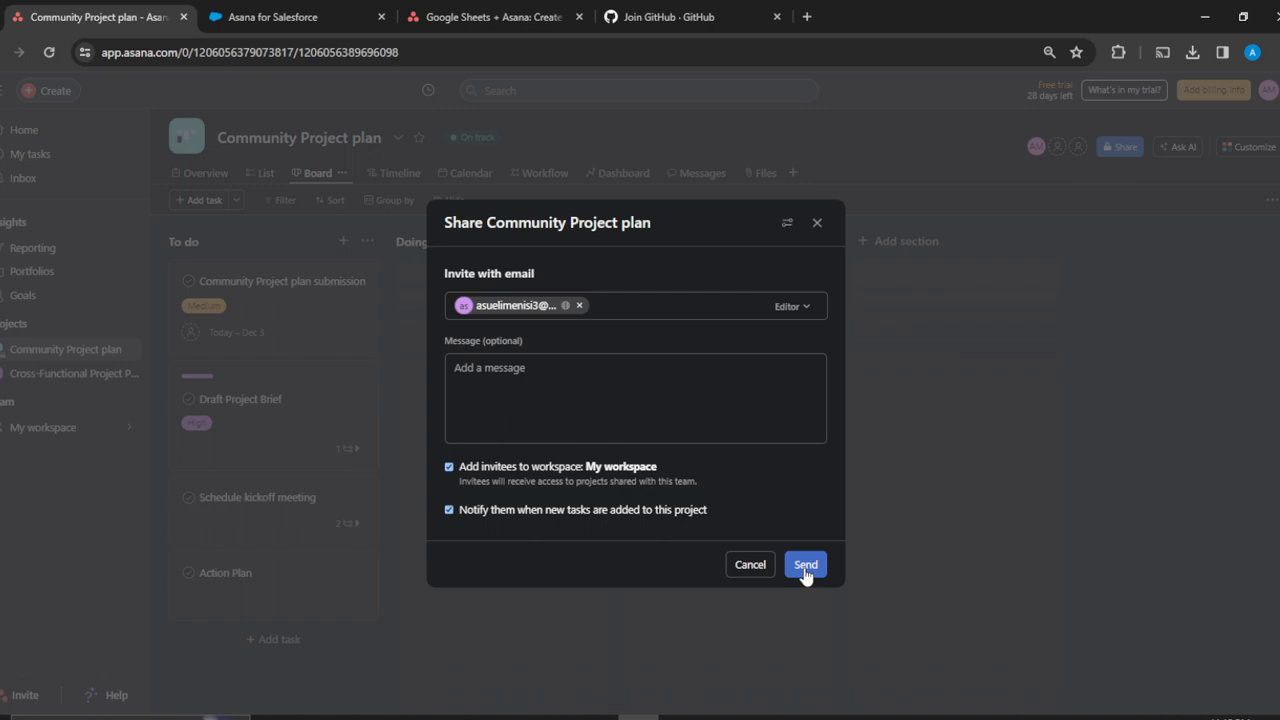
pyautogui.moveTo(807, 571)
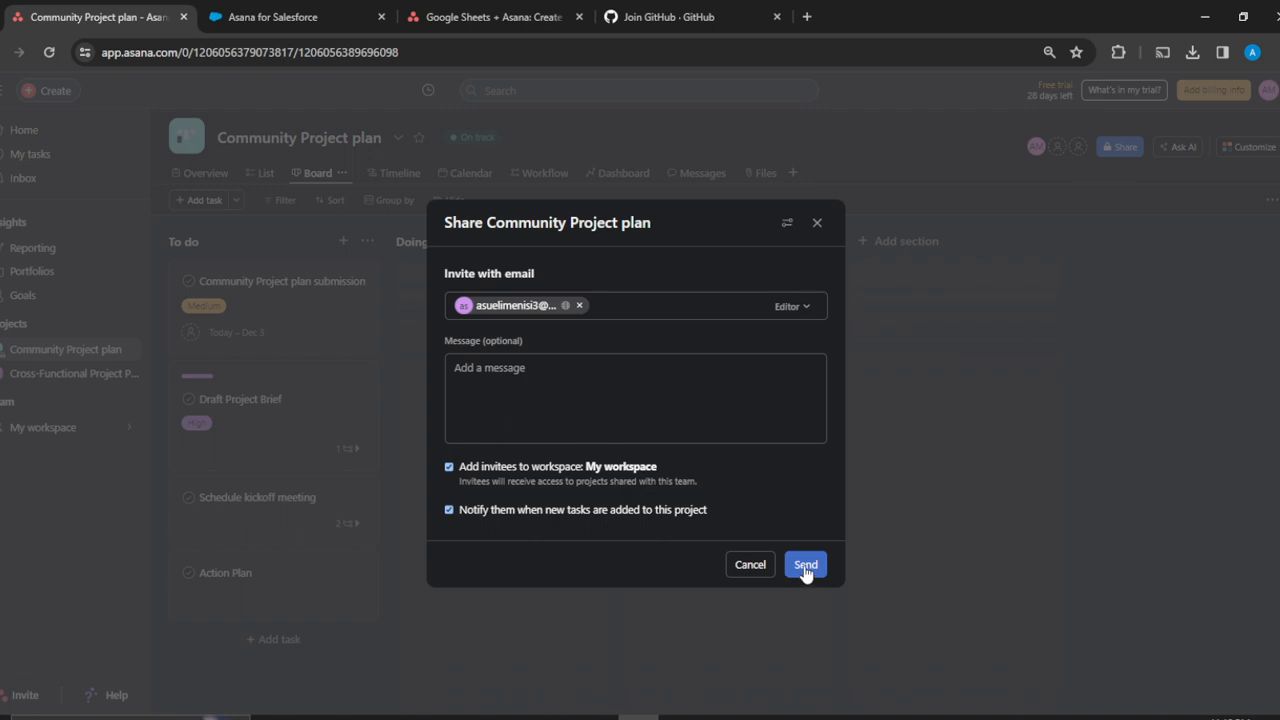
pyautogui.click(804, 564)
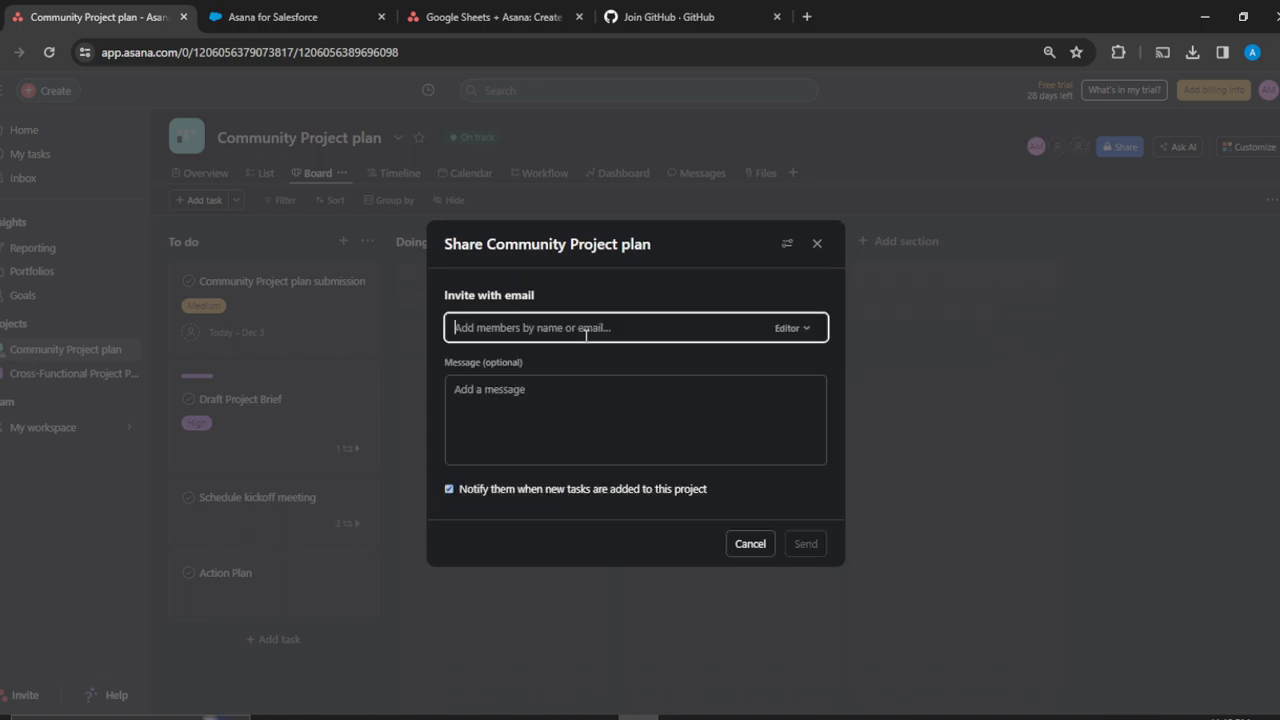
# - Re-invite the suggested guest email, then view its Editor role options
pyautogui.write('as')
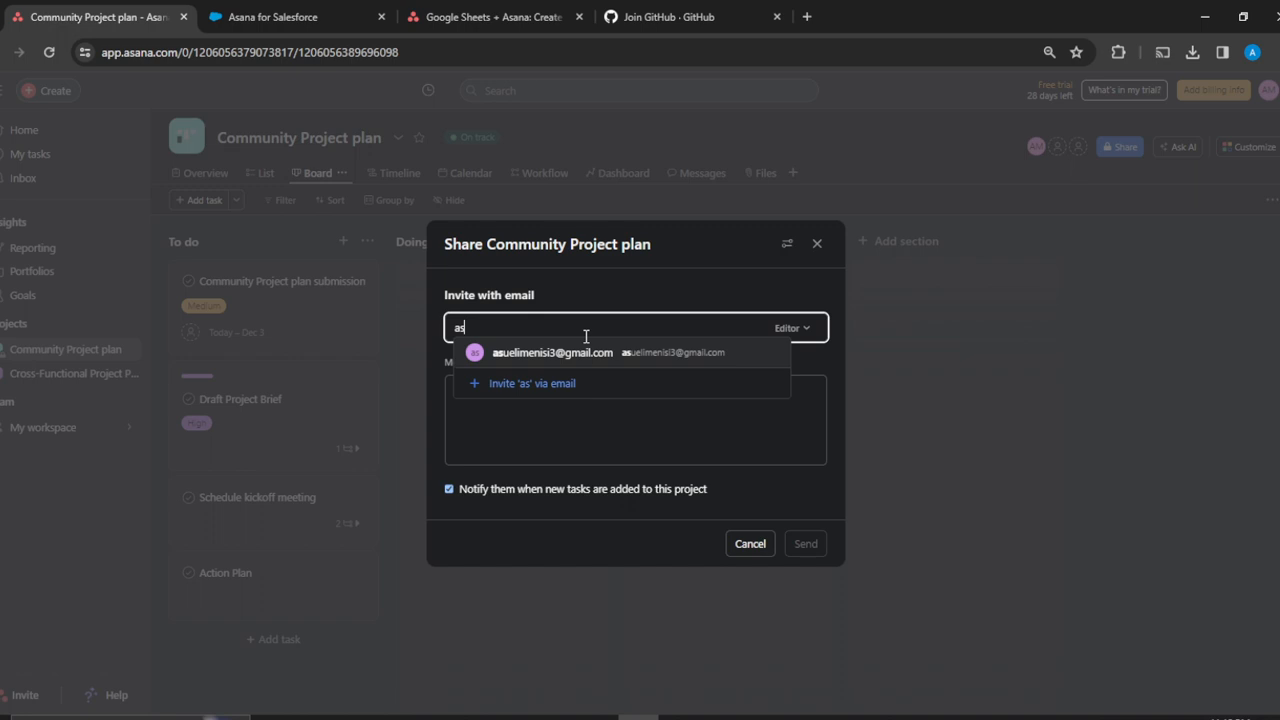
pyautogui.moveTo(593, 355)
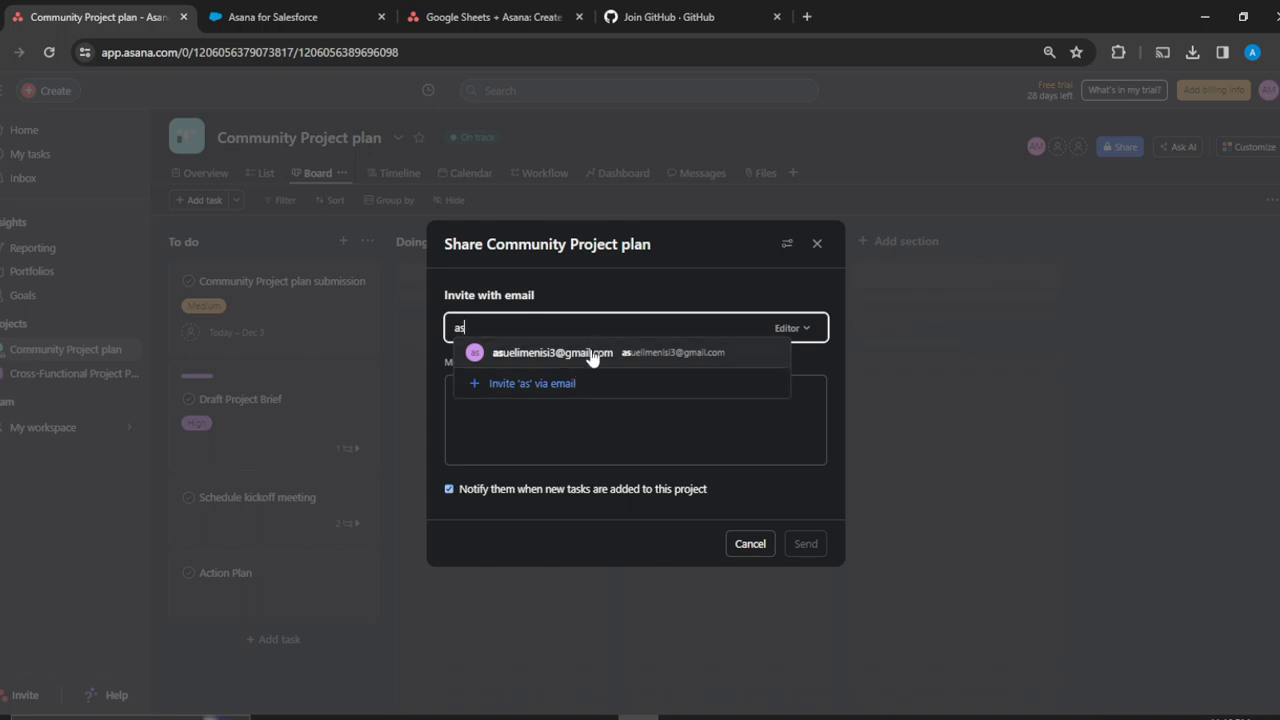
pyautogui.click(552, 352)
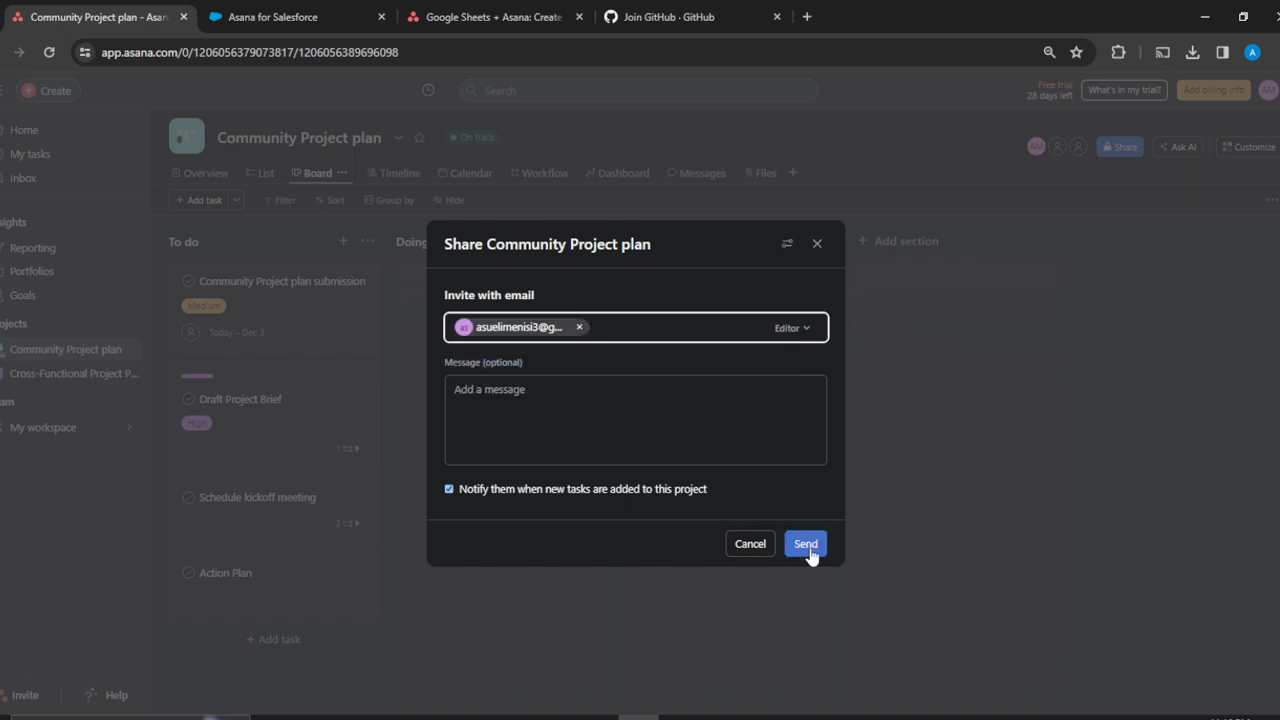
pyautogui.click(805, 543)
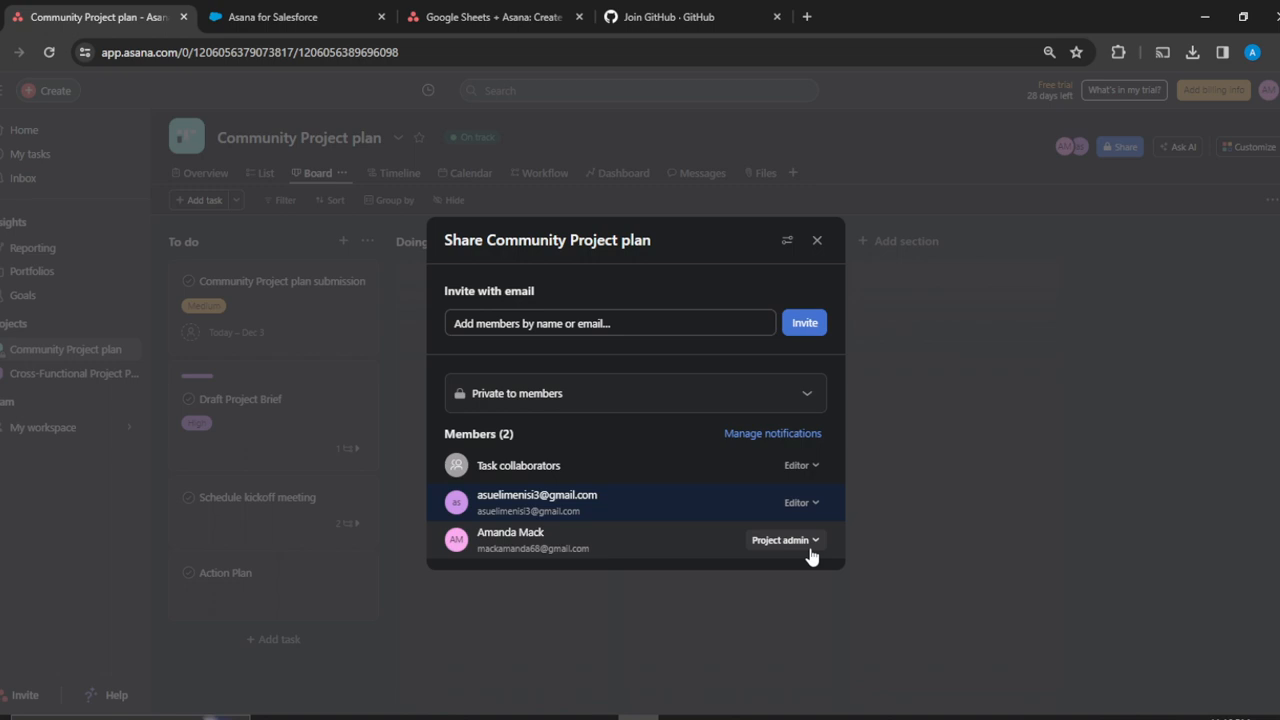
pyautogui.moveTo(660, 323)
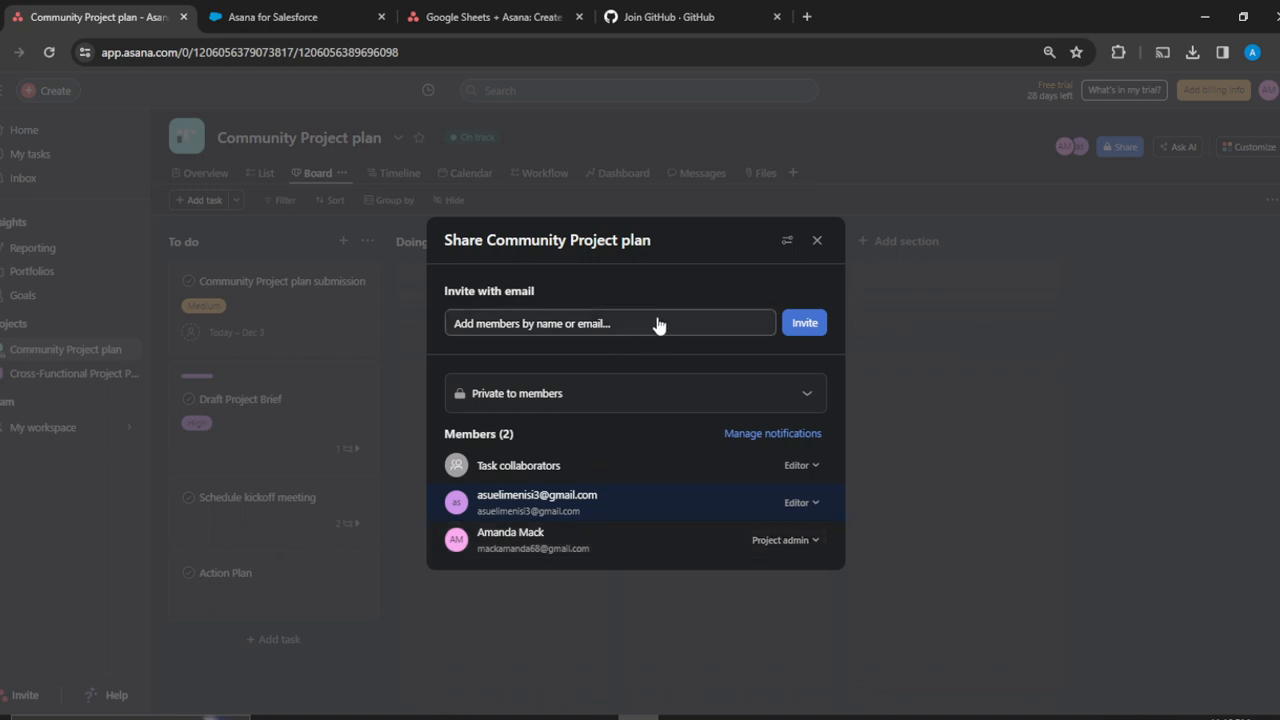
pyautogui.click(800, 502)
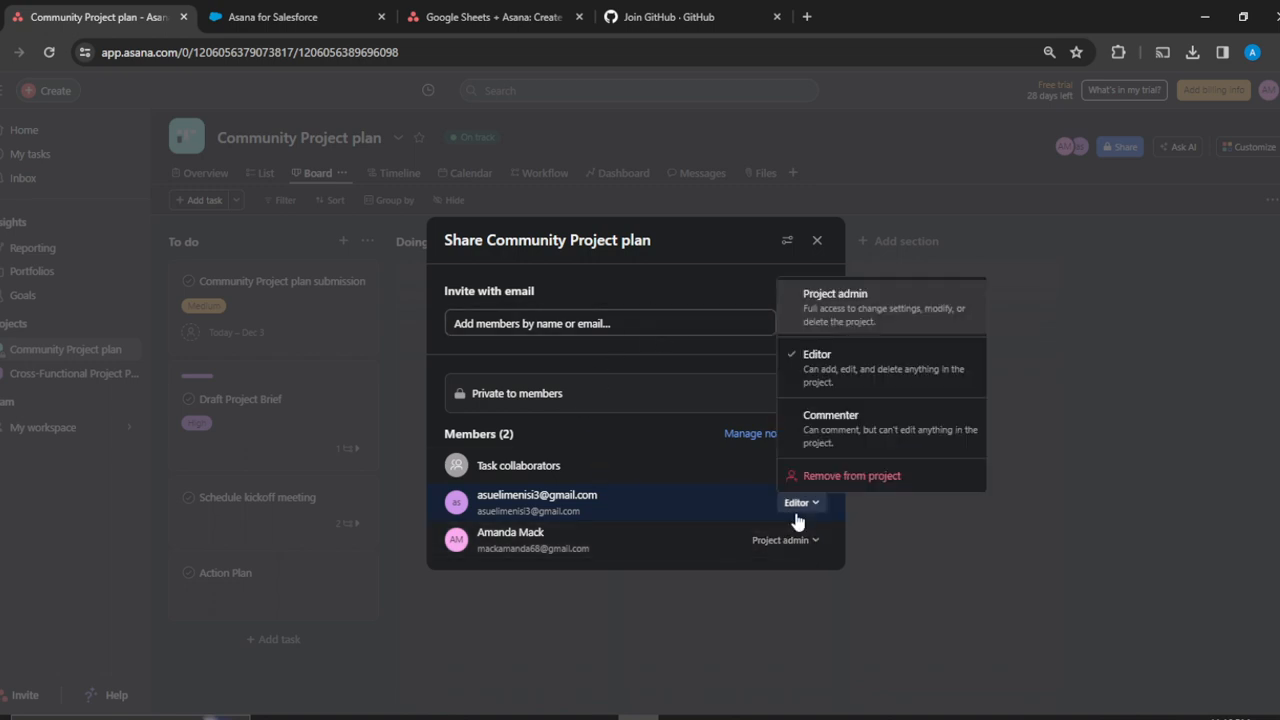
# - Remove the guest from the project and close the sharing dialog
pyautogui.click(851, 475)
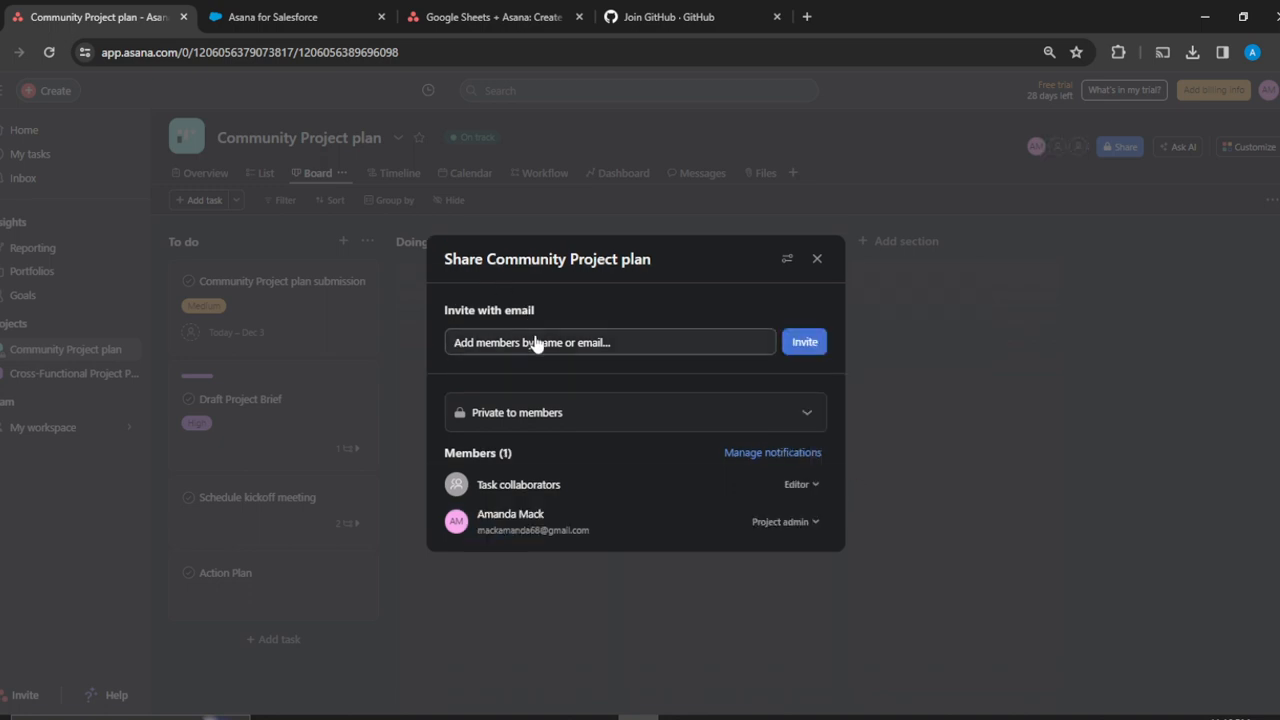
pyautogui.moveTo(653, 362)
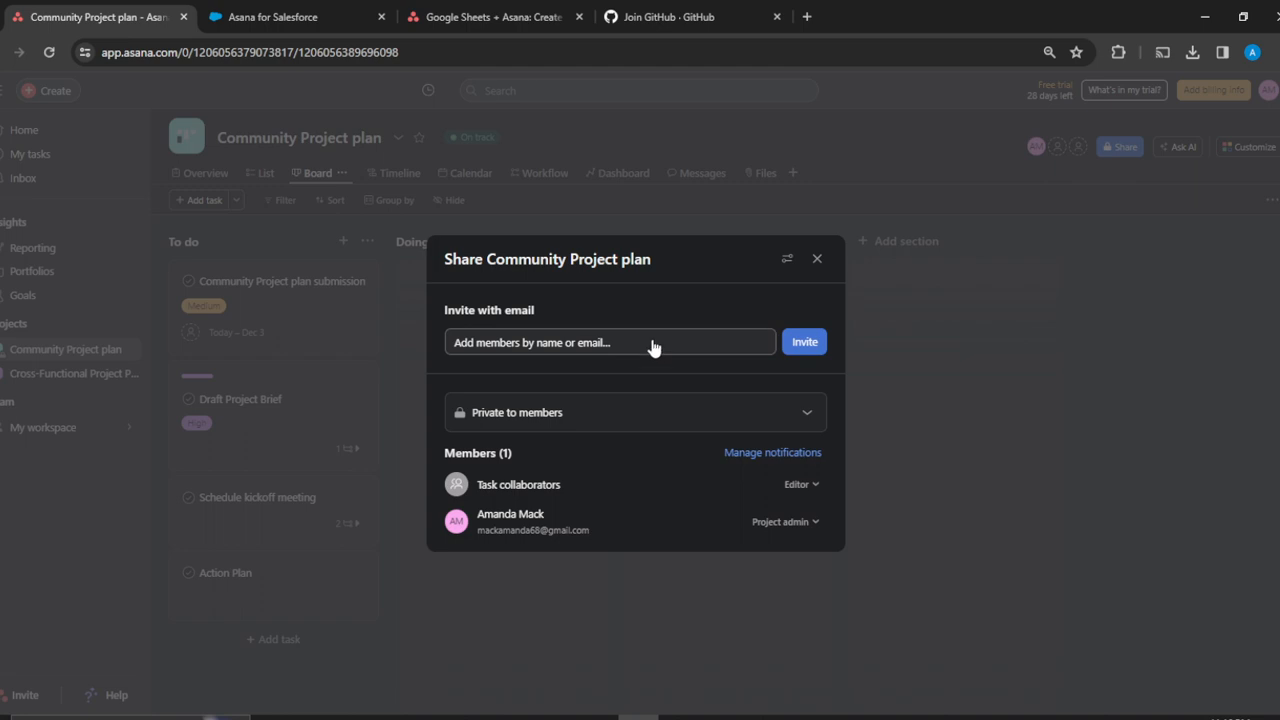
pyautogui.moveTo(518, 342)
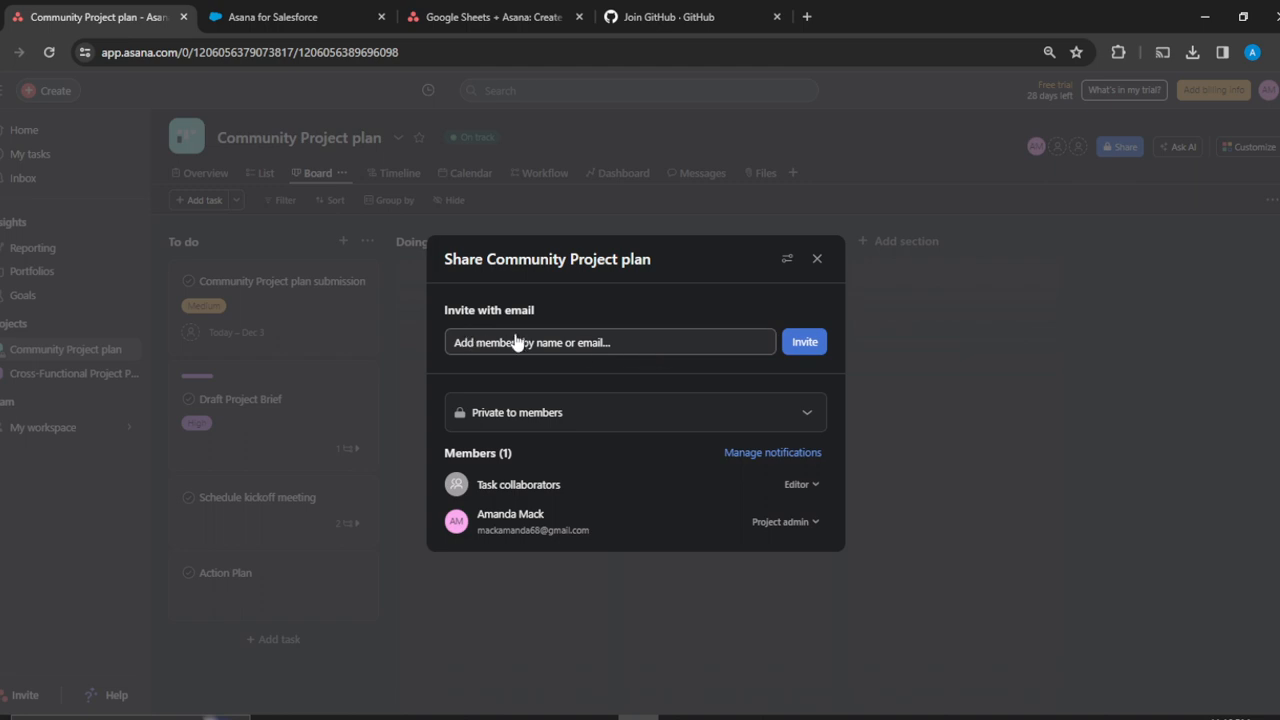
pyautogui.moveTo(605, 349)
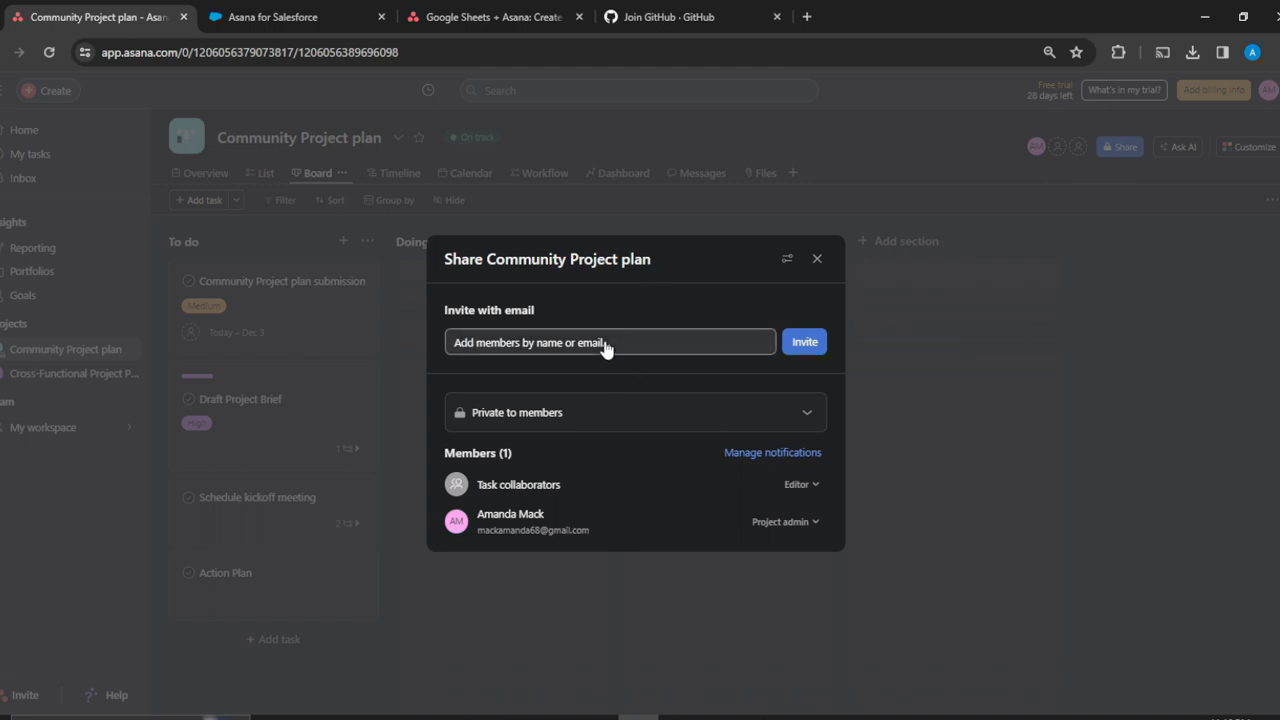
pyautogui.click(608, 342)
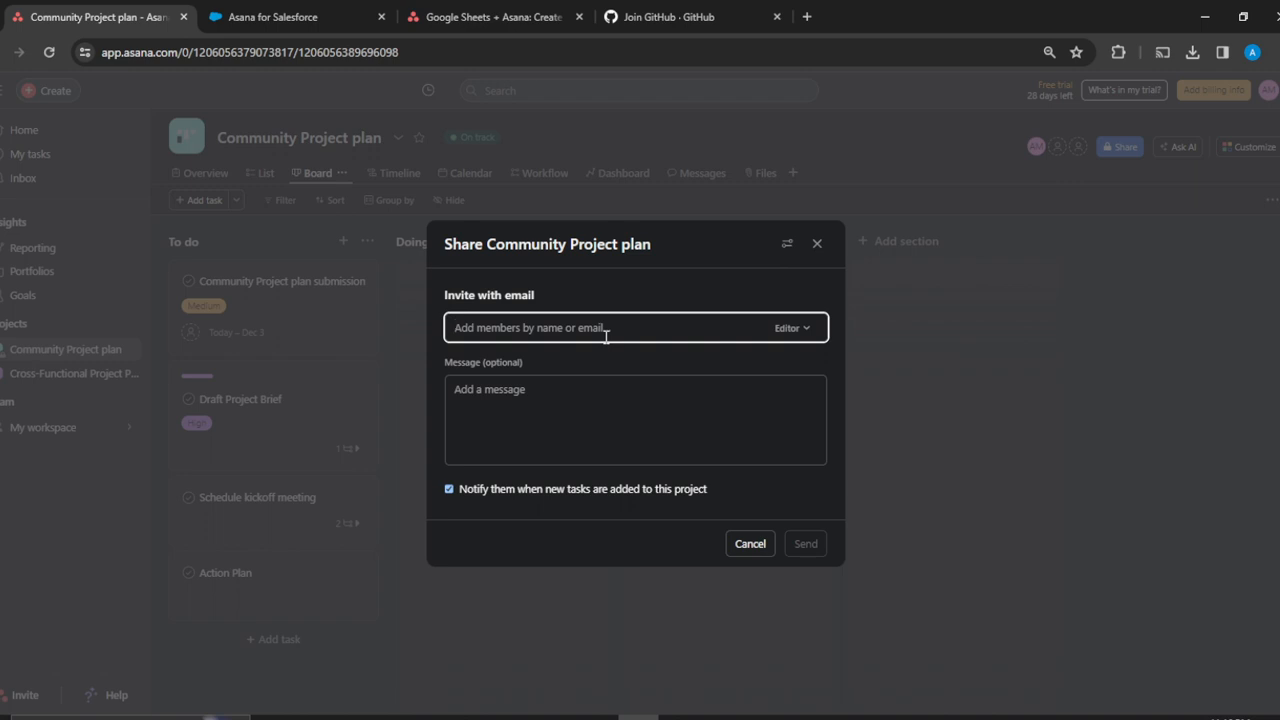
pyautogui.moveTo(853, 271)
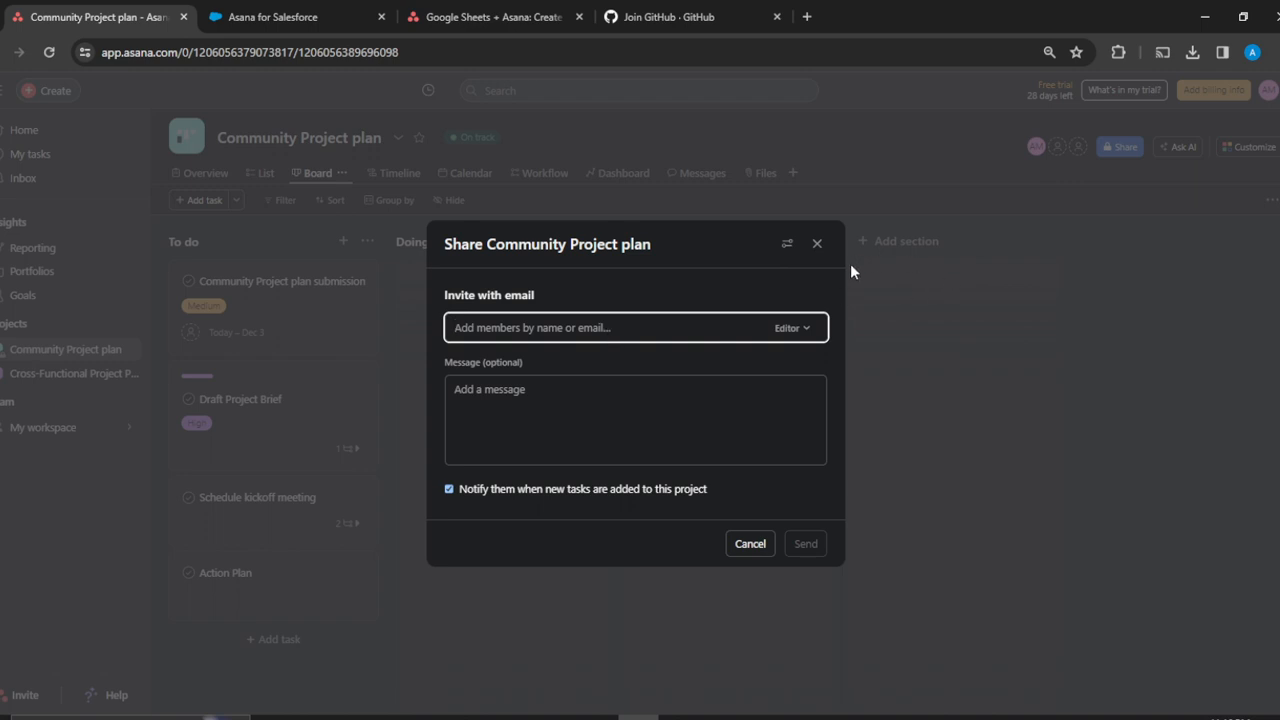
pyautogui.click(816, 243)
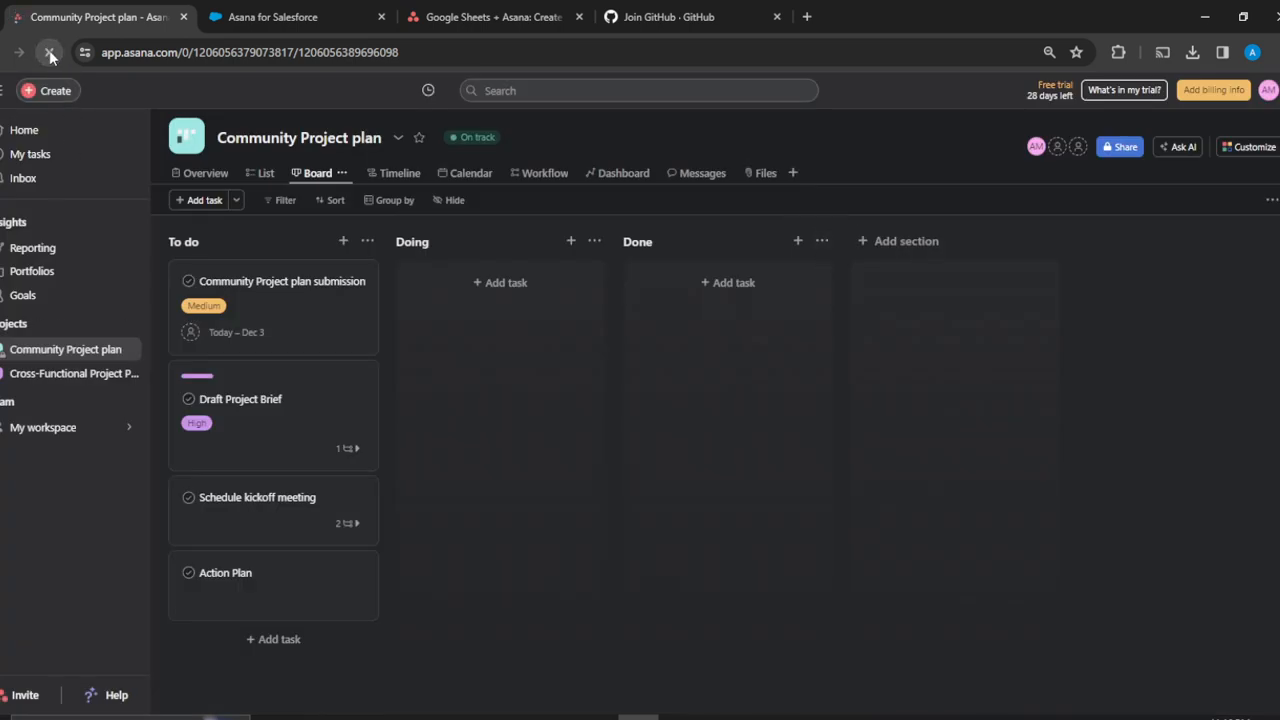
# - Reload the page, reopen Share, and enter the guest email as Editor
pyautogui.click(50, 52)
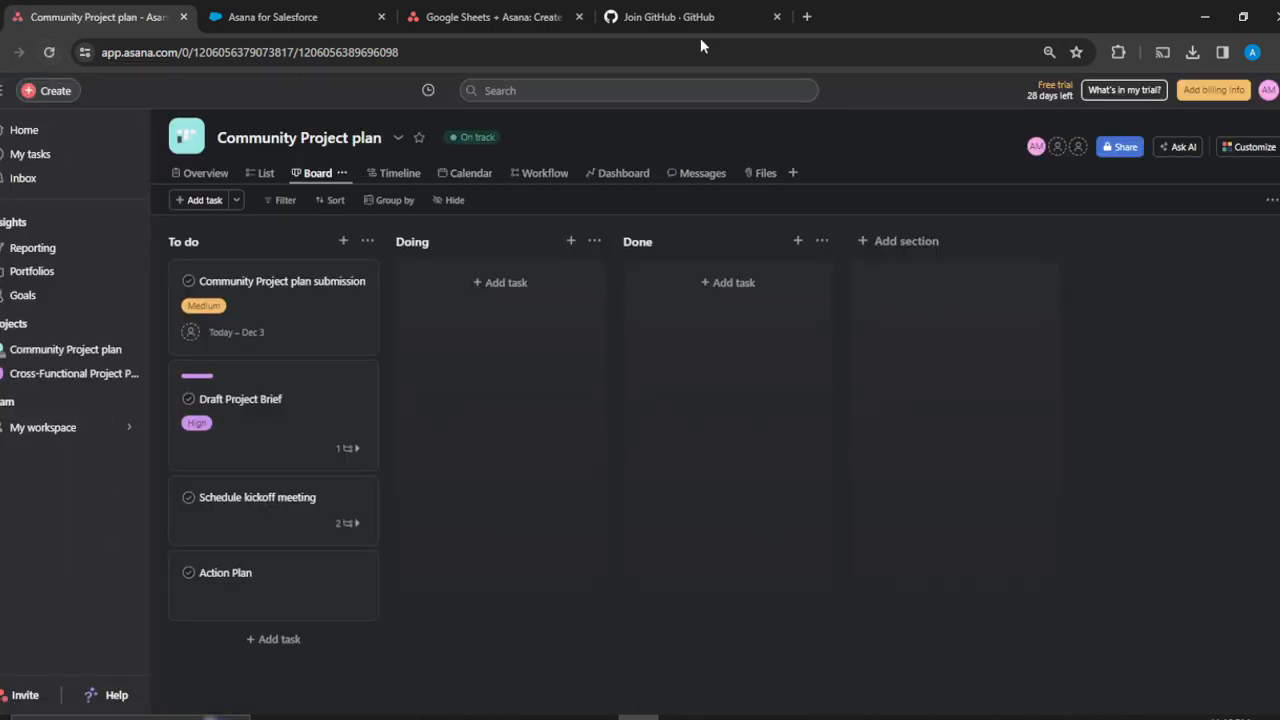
pyautogui.click(1119, 146)
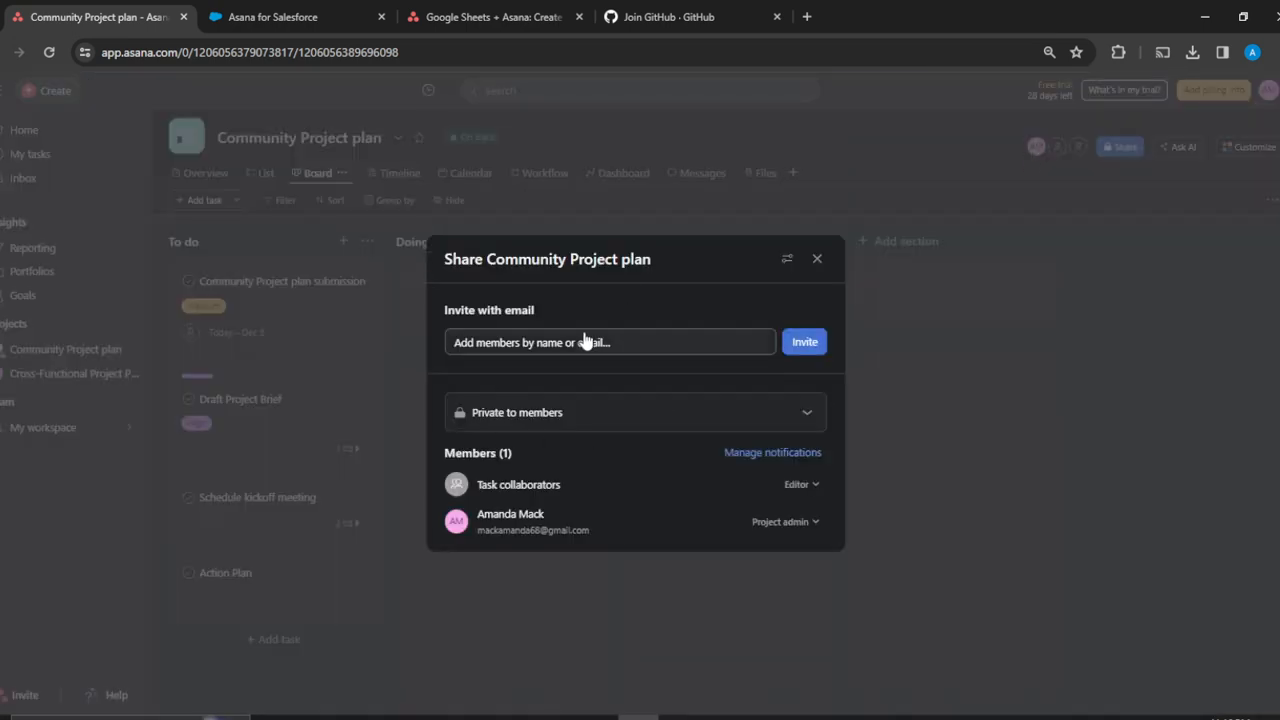
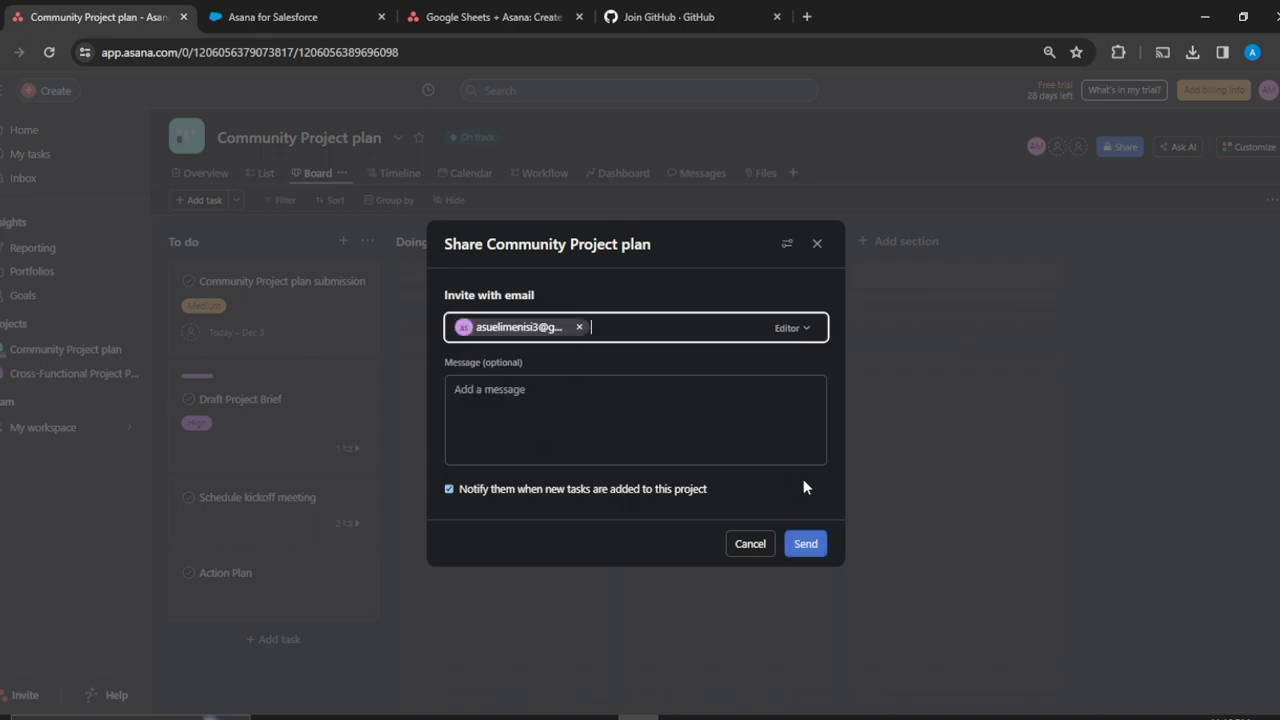
pyautogui.moveTo(449, 507)
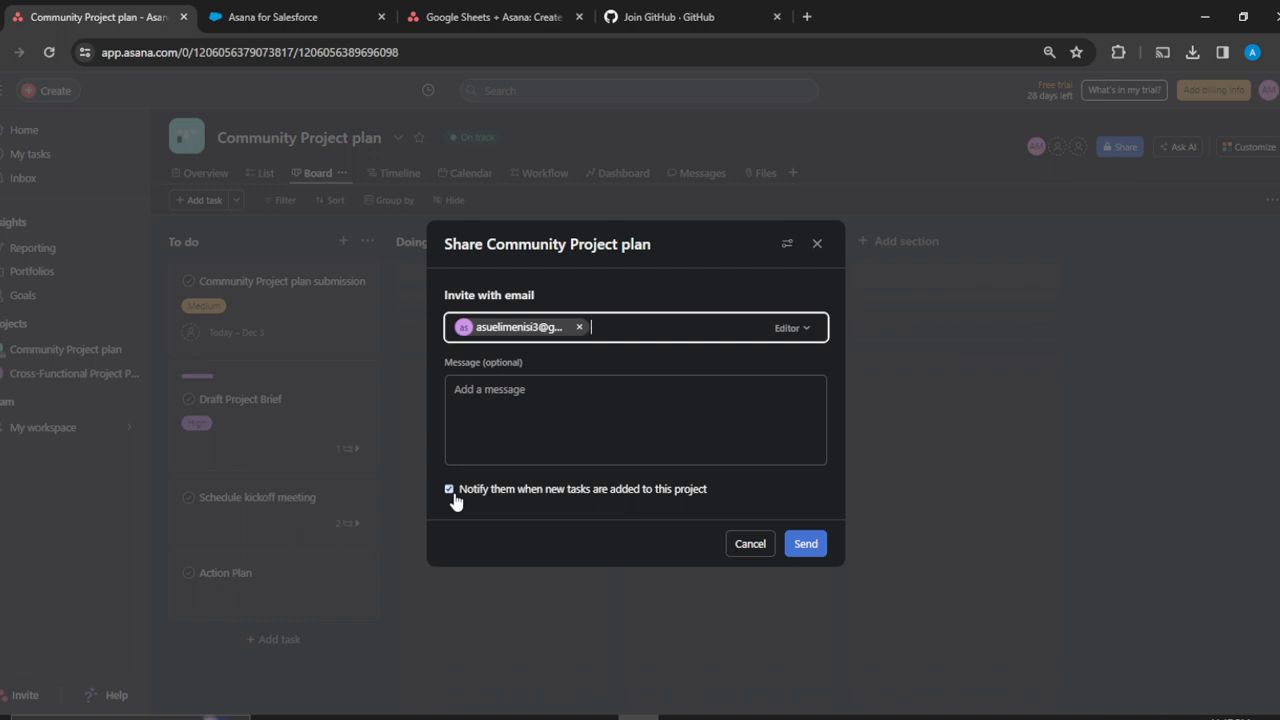
pyautogui.moveTo(810, 571)
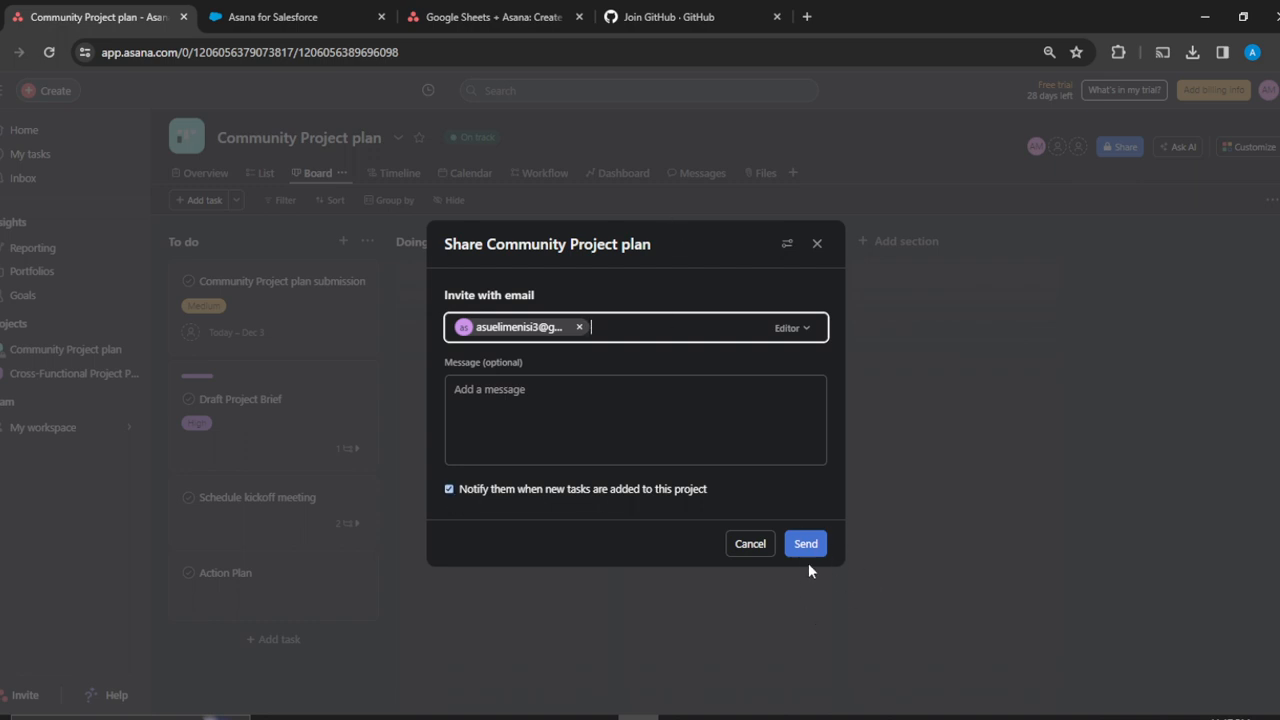
# - Send the guest invitation and confirm the member's role stays Editor
pyautogui.click(805, 543)
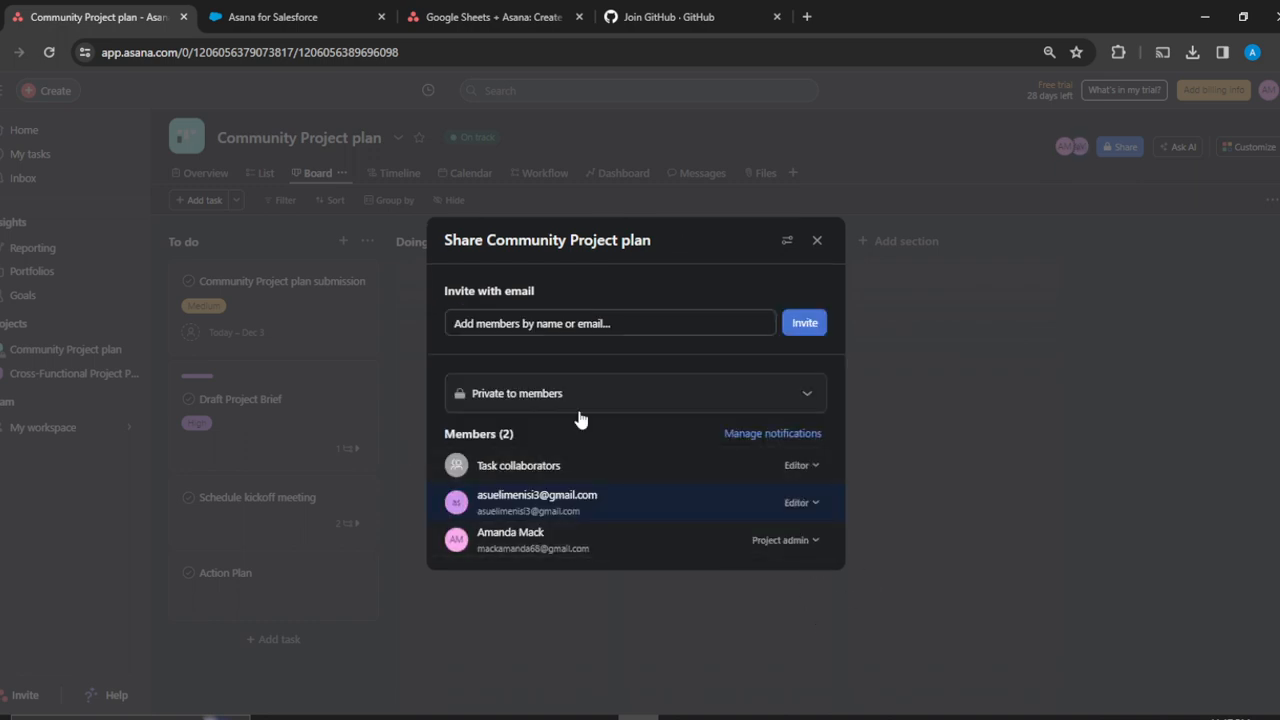
pyautogui.moveTo(585, 269)
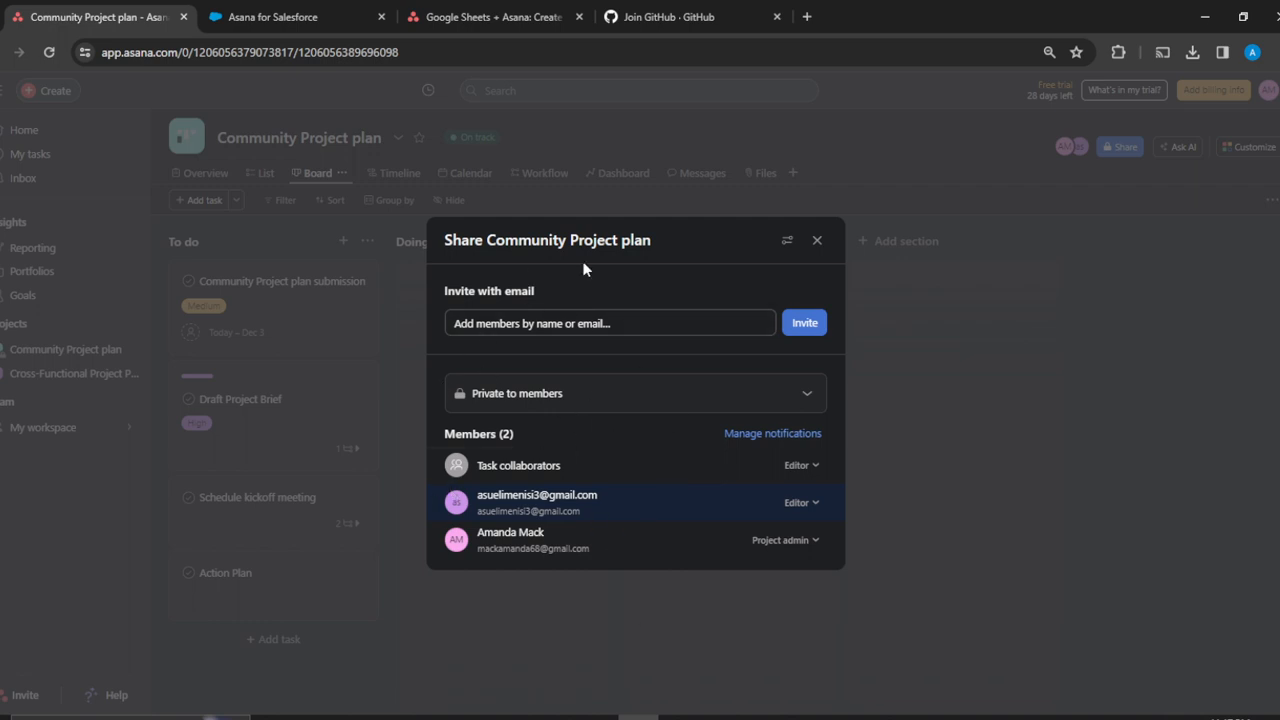
pyautogui.moveTo(540, 530)
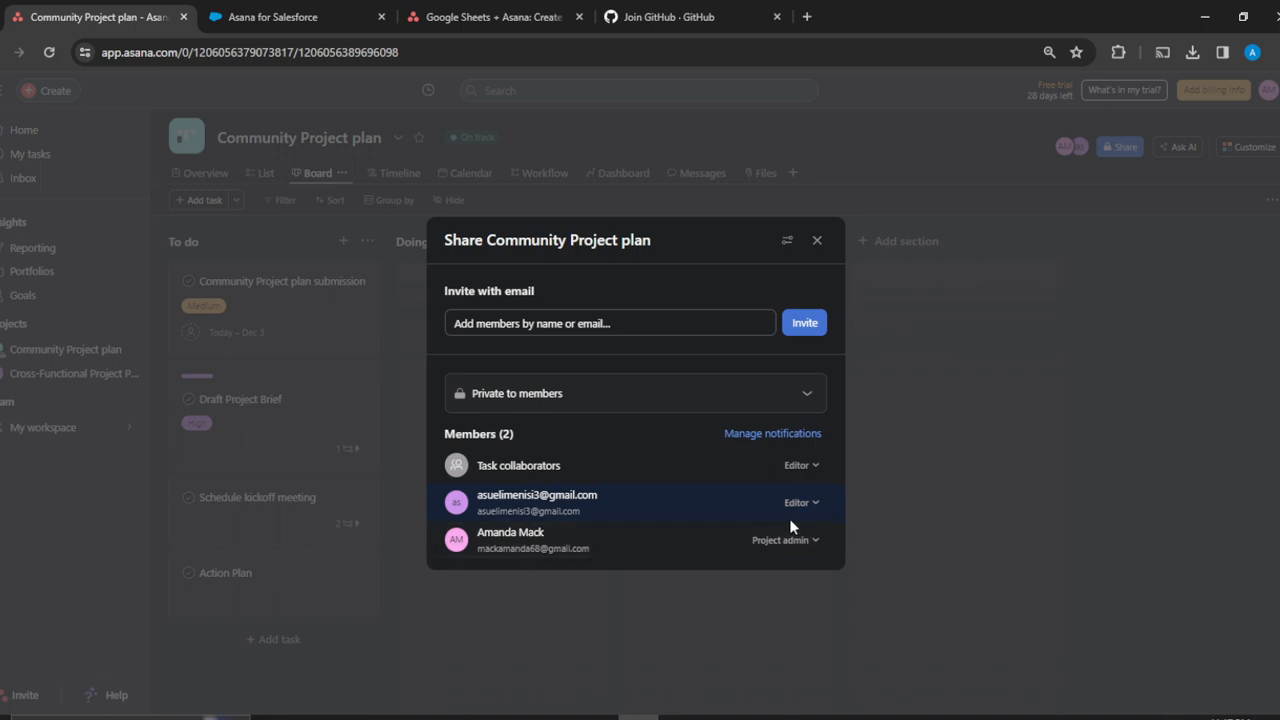
pyautogui.moveTo(802, 550)
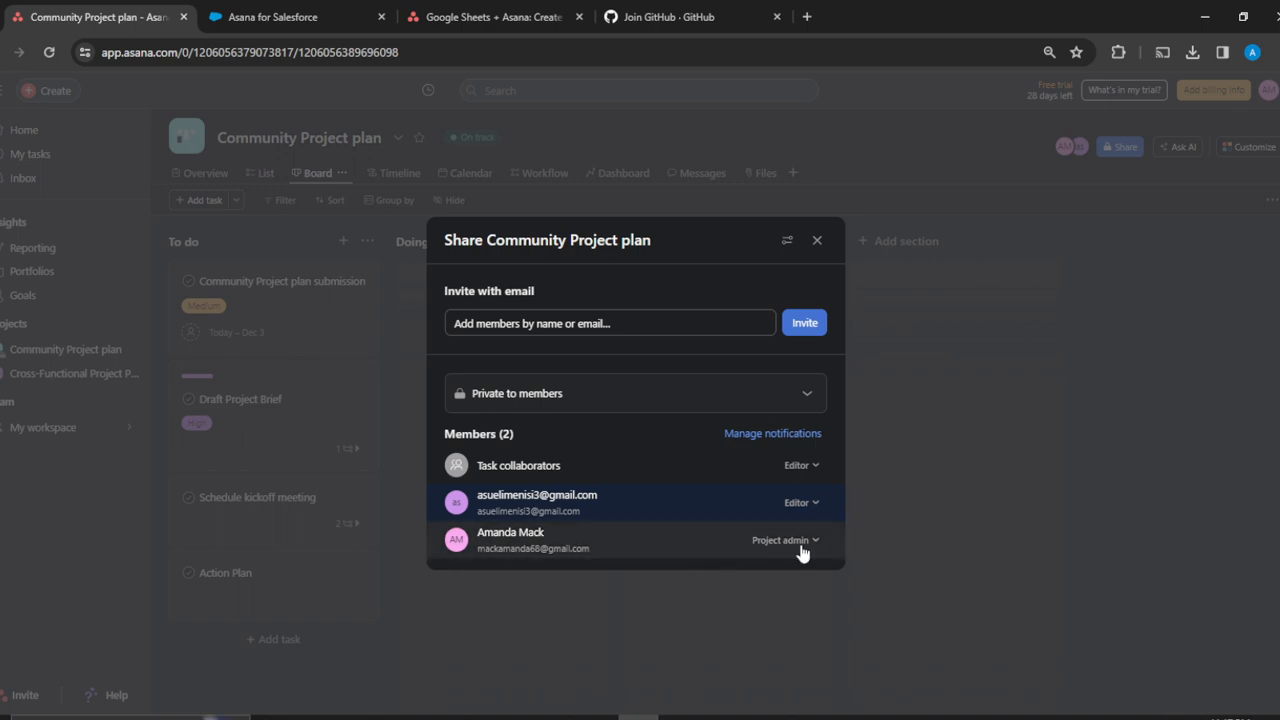
pyautogui.moveTo(512, 510)
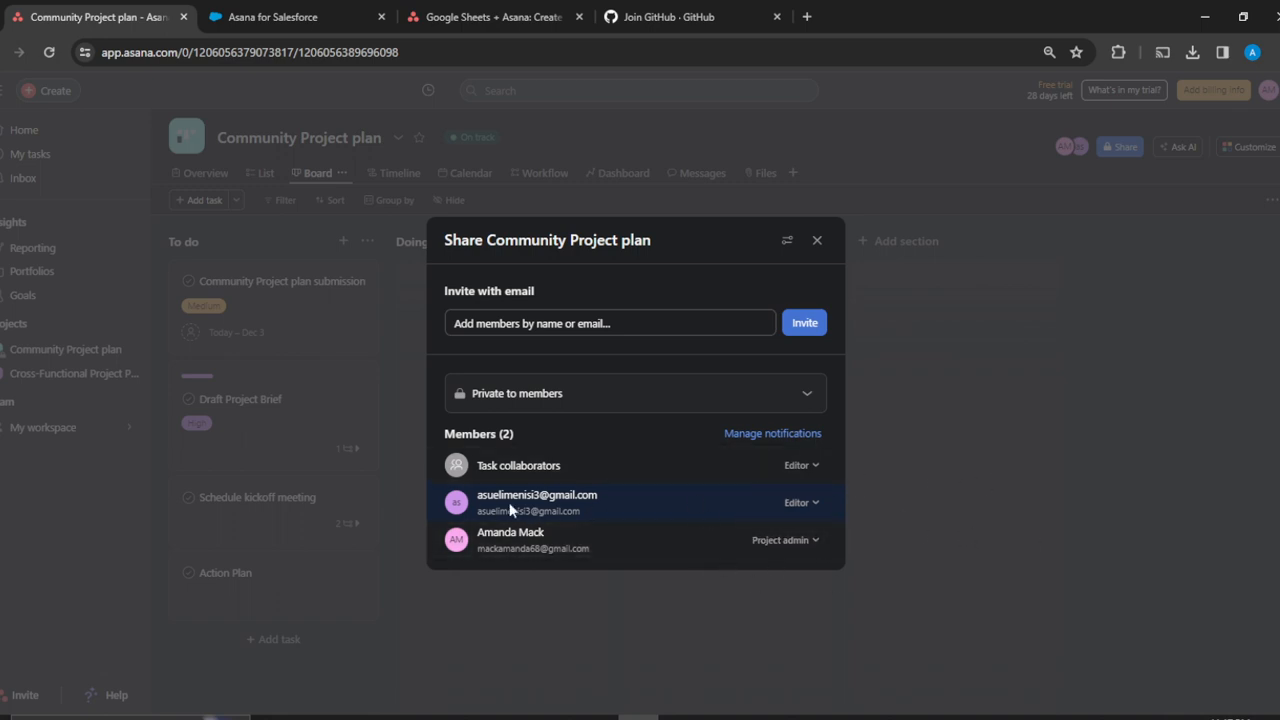
pyautogui.moveTo(816, 503)
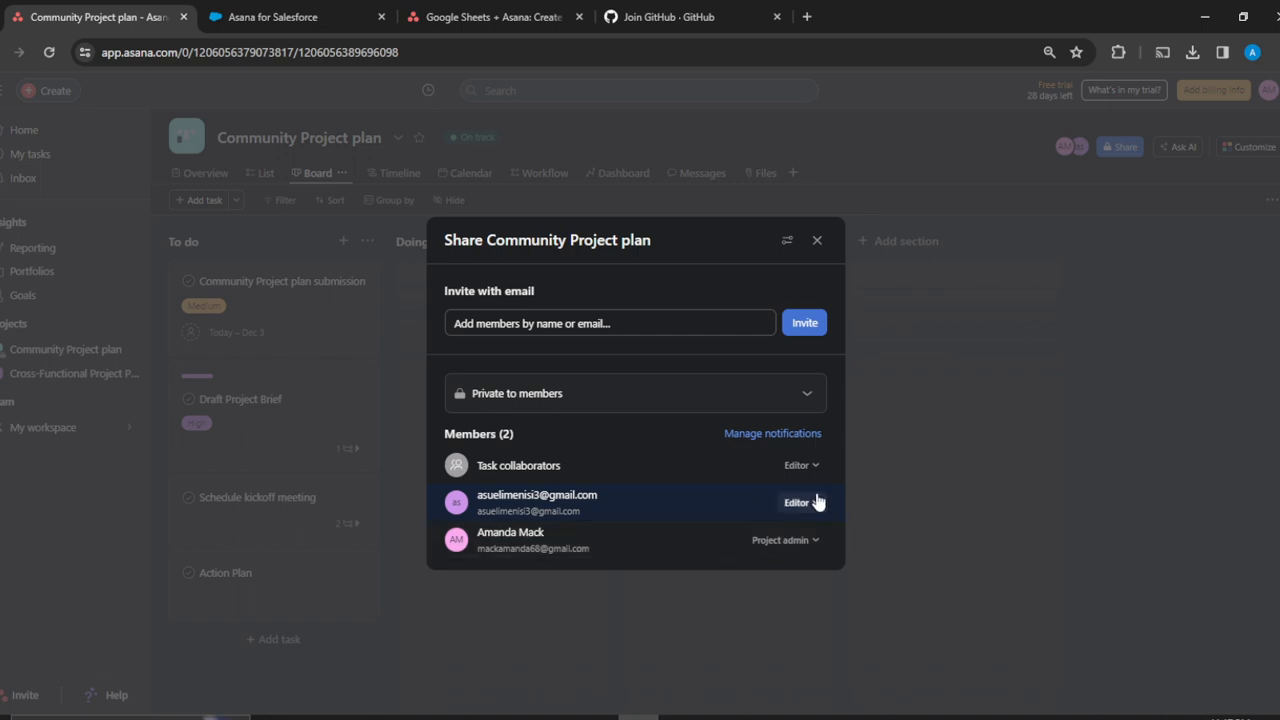
pyautogui.click(801, 502)
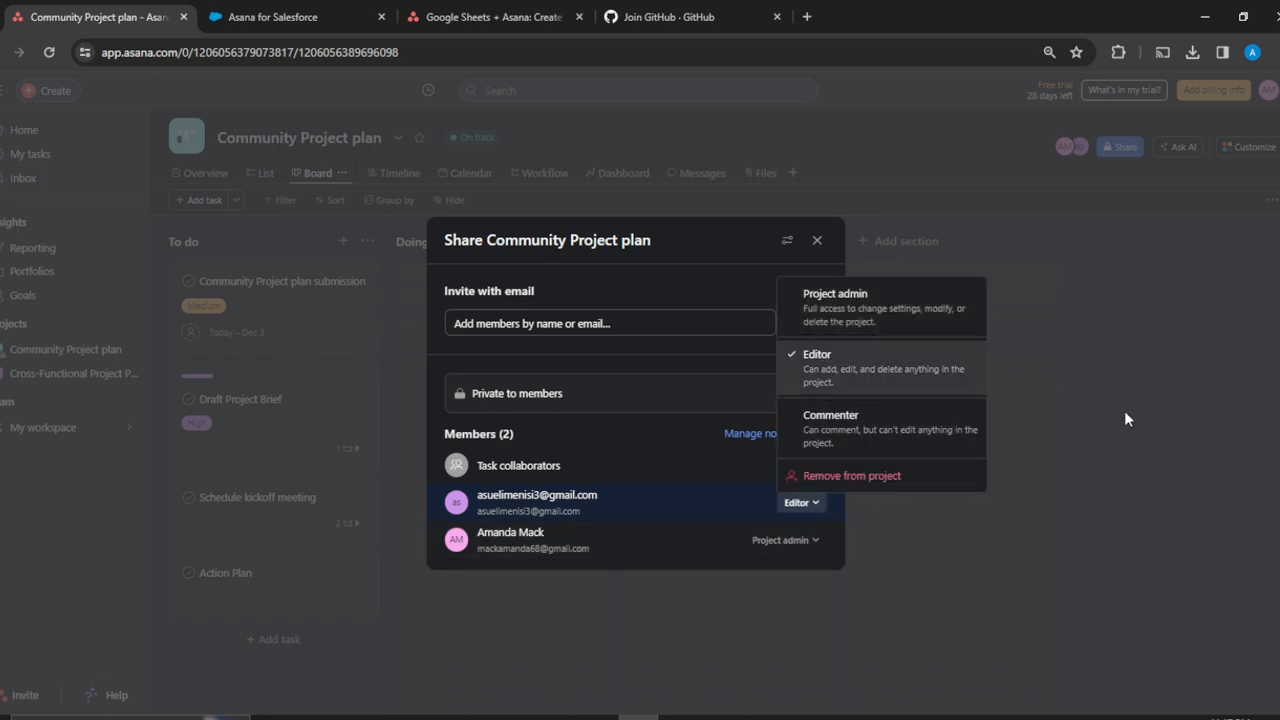
pyautogui.click(816, 354)
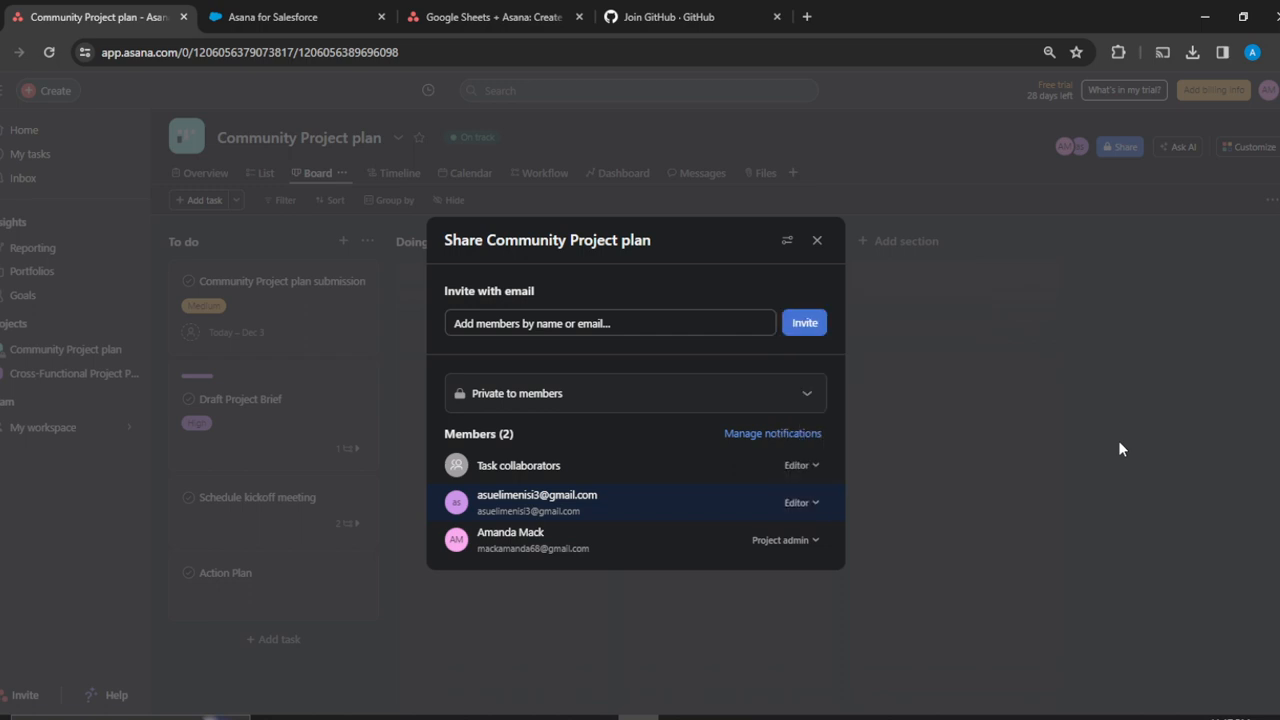